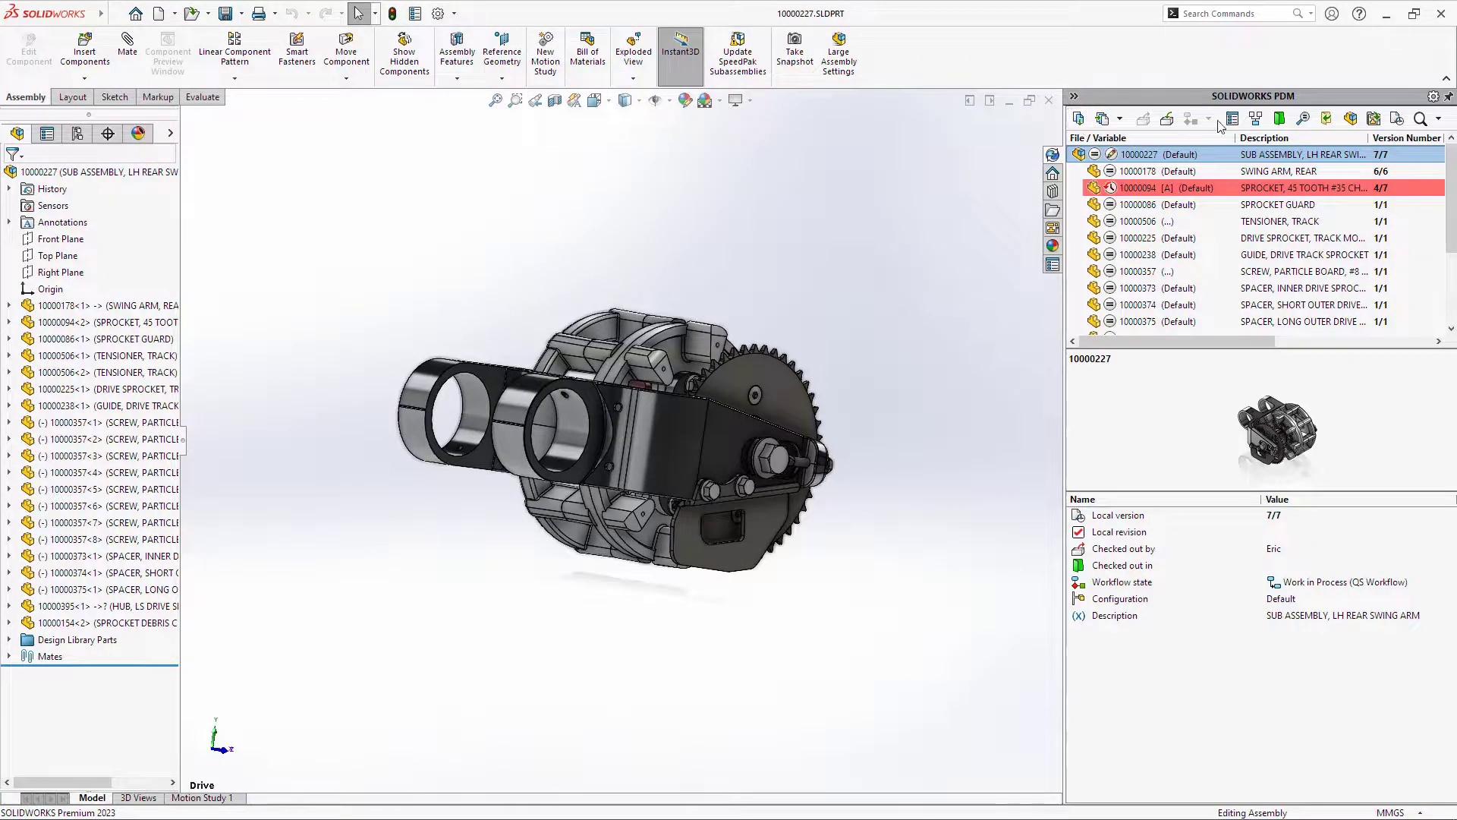
# - Set the swing-arm assembly's data card to Doc Number 10000227 and product manager Pete PROJECT
pyautogui.click(1233, 119)
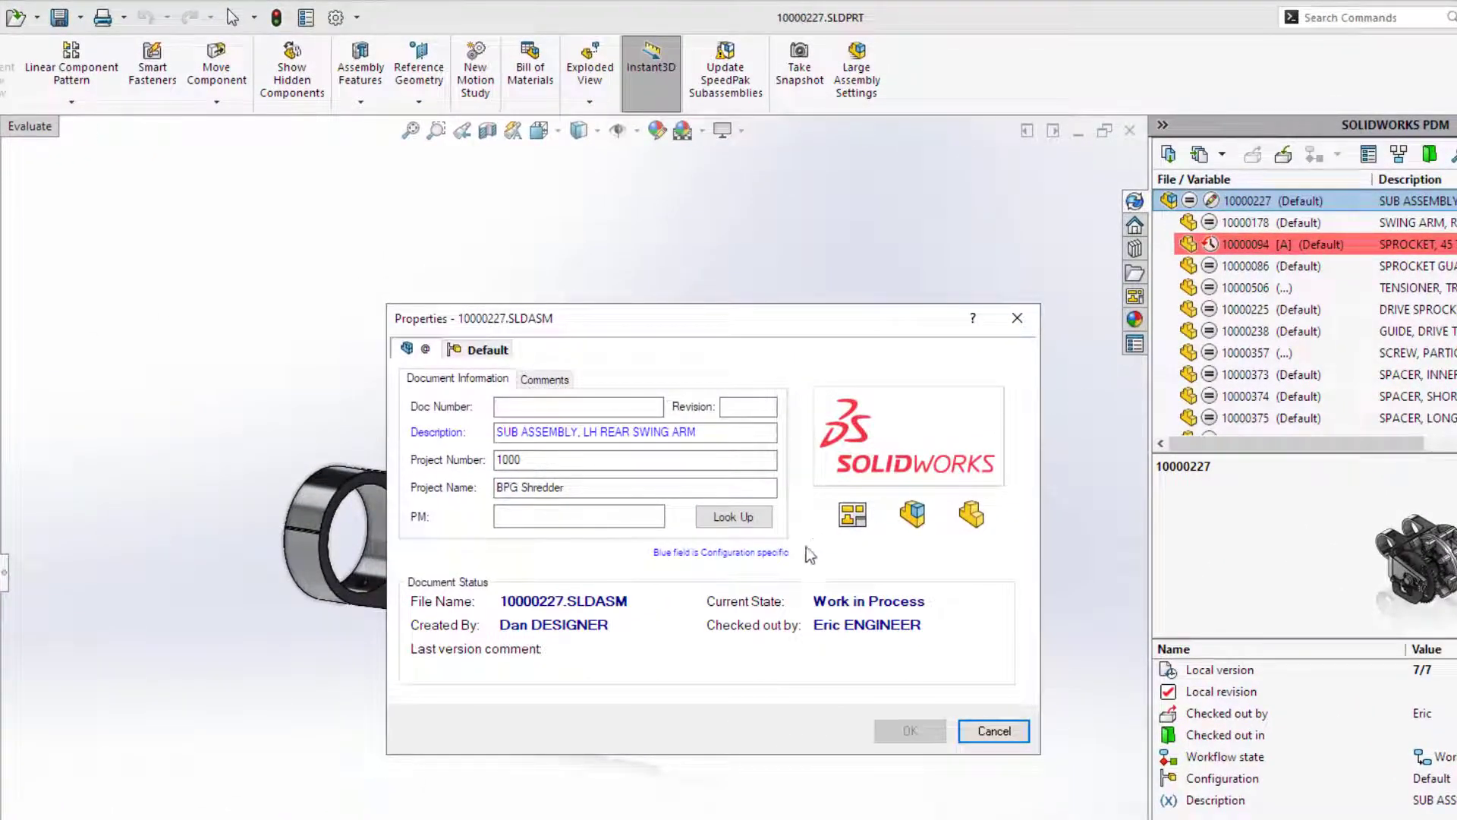
pyautogui.doubleClick(555, 600)
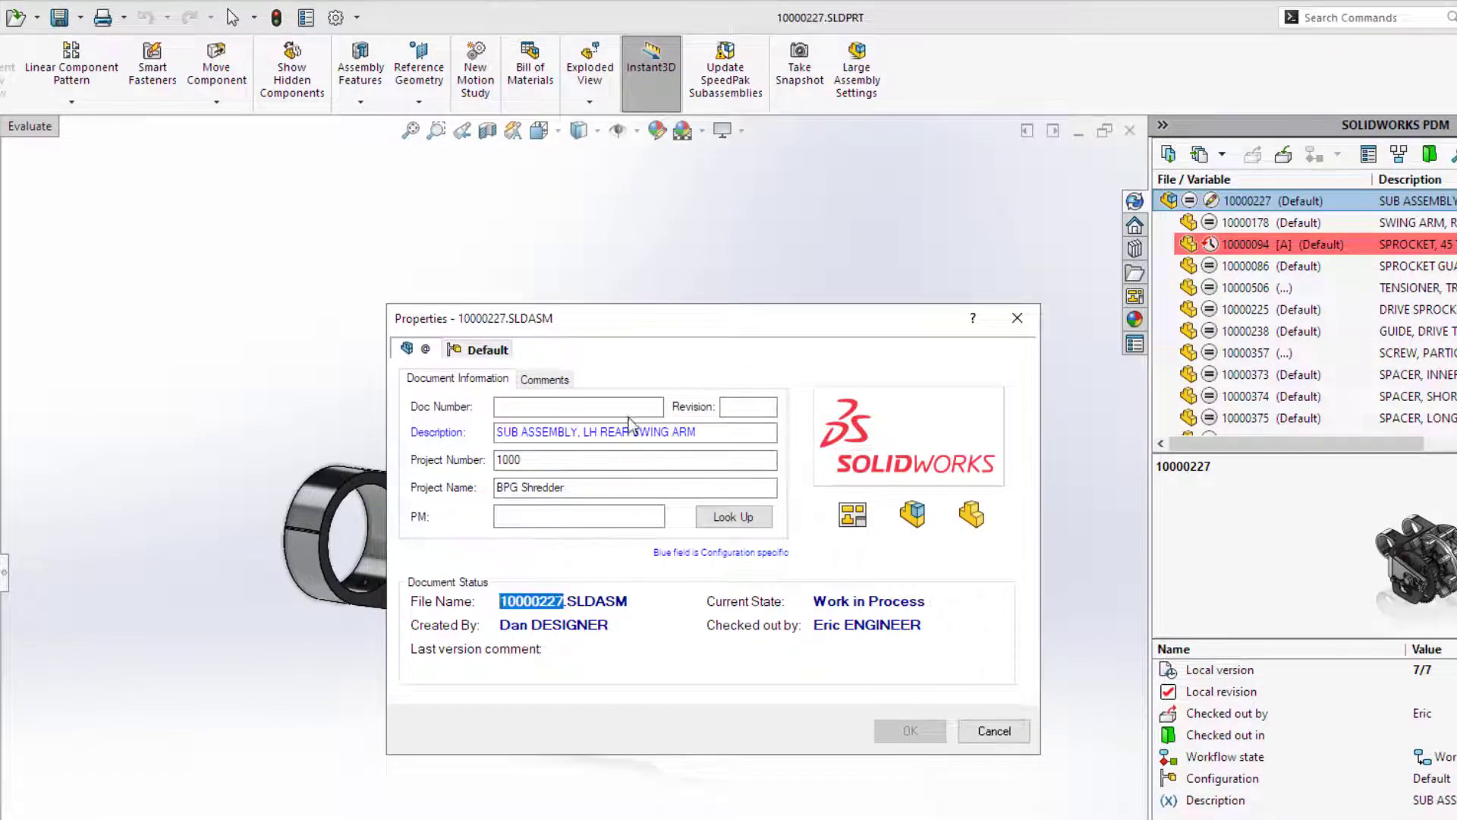
pyautogui.write('10000227')
pyautogui.write('pe')
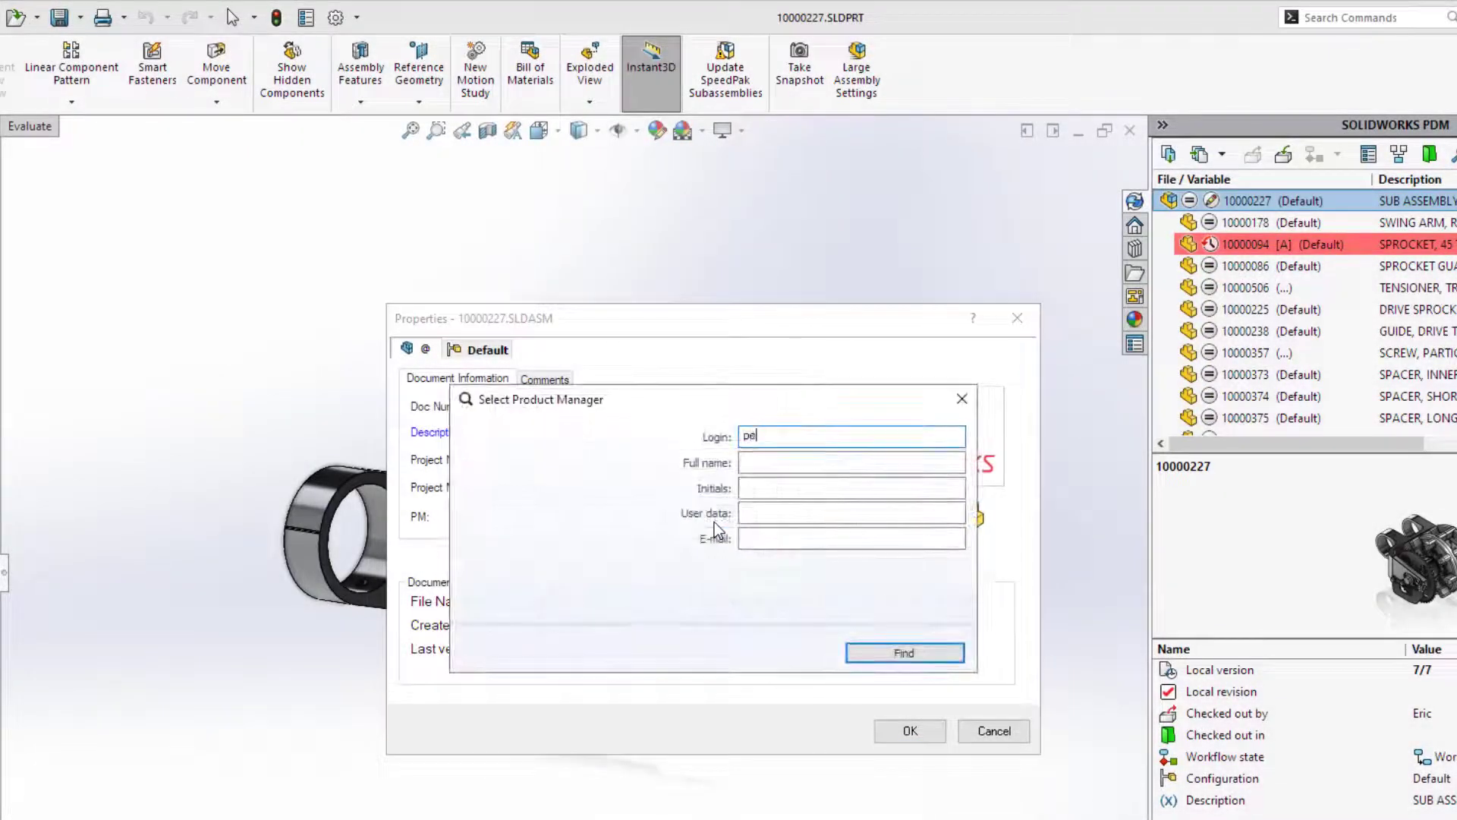
pyautogui.write('te')
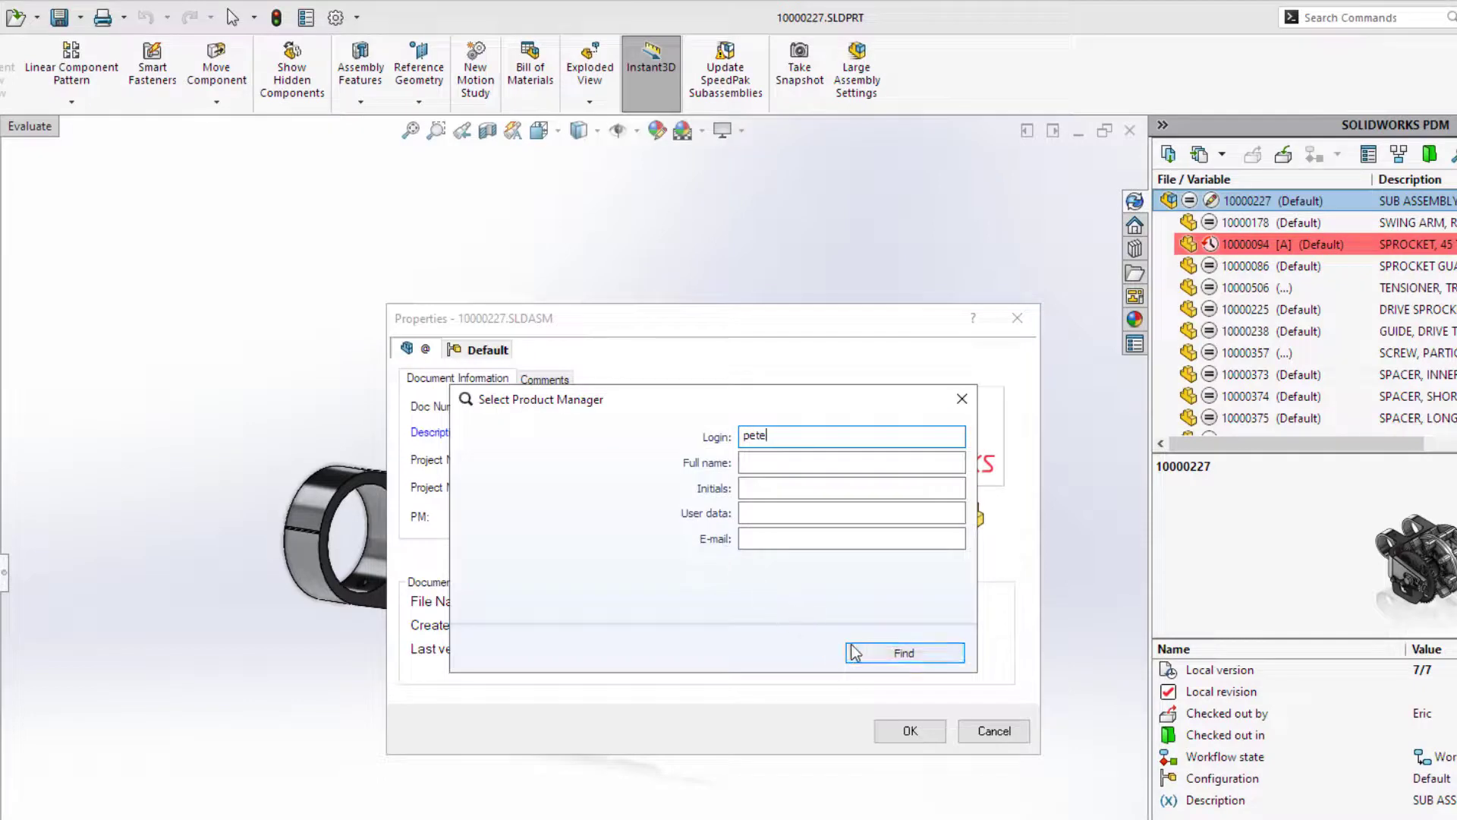
pyautogui.click(902, 653)
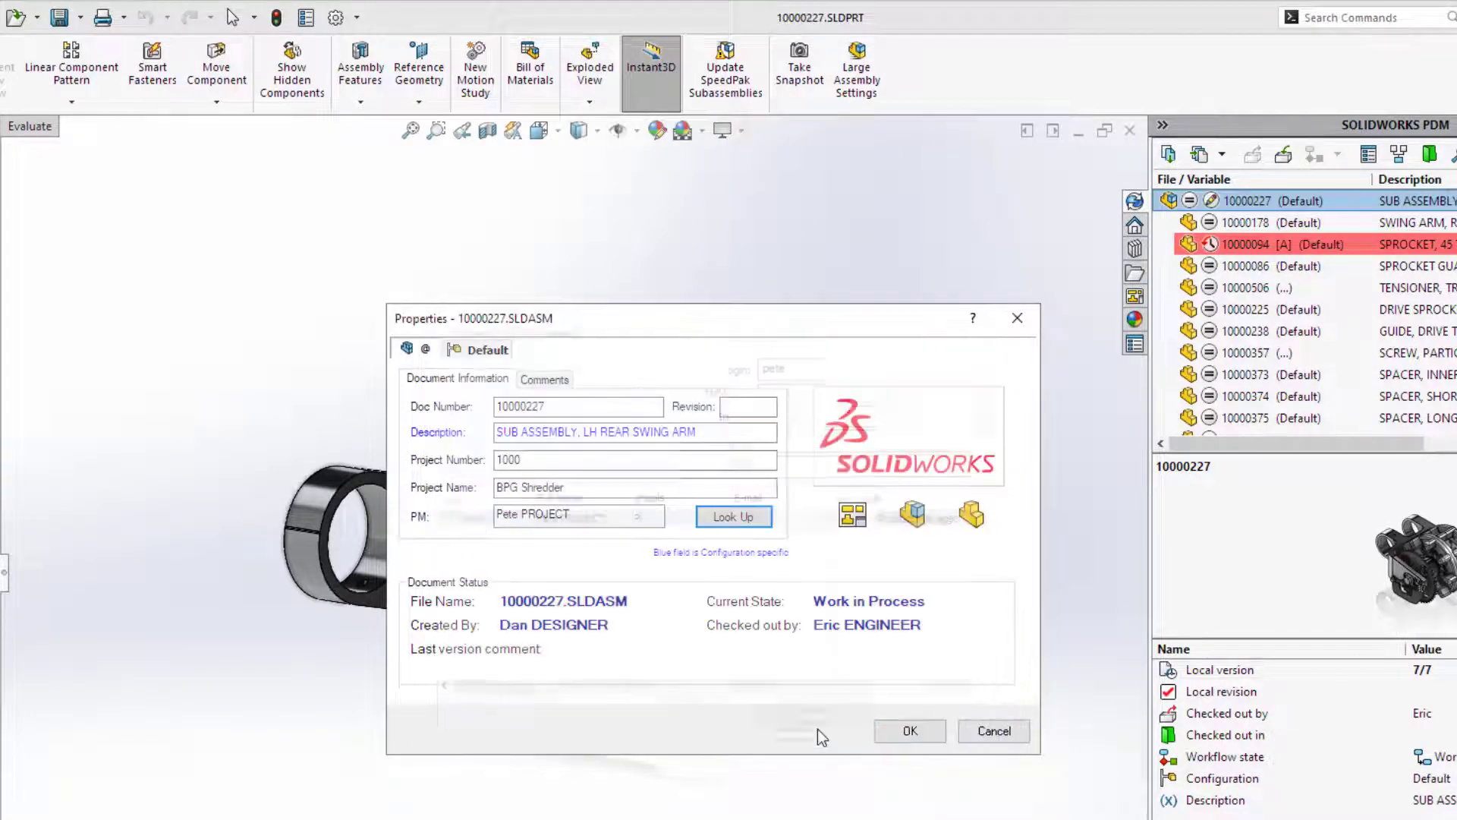
pyautogui.click(909, 730)
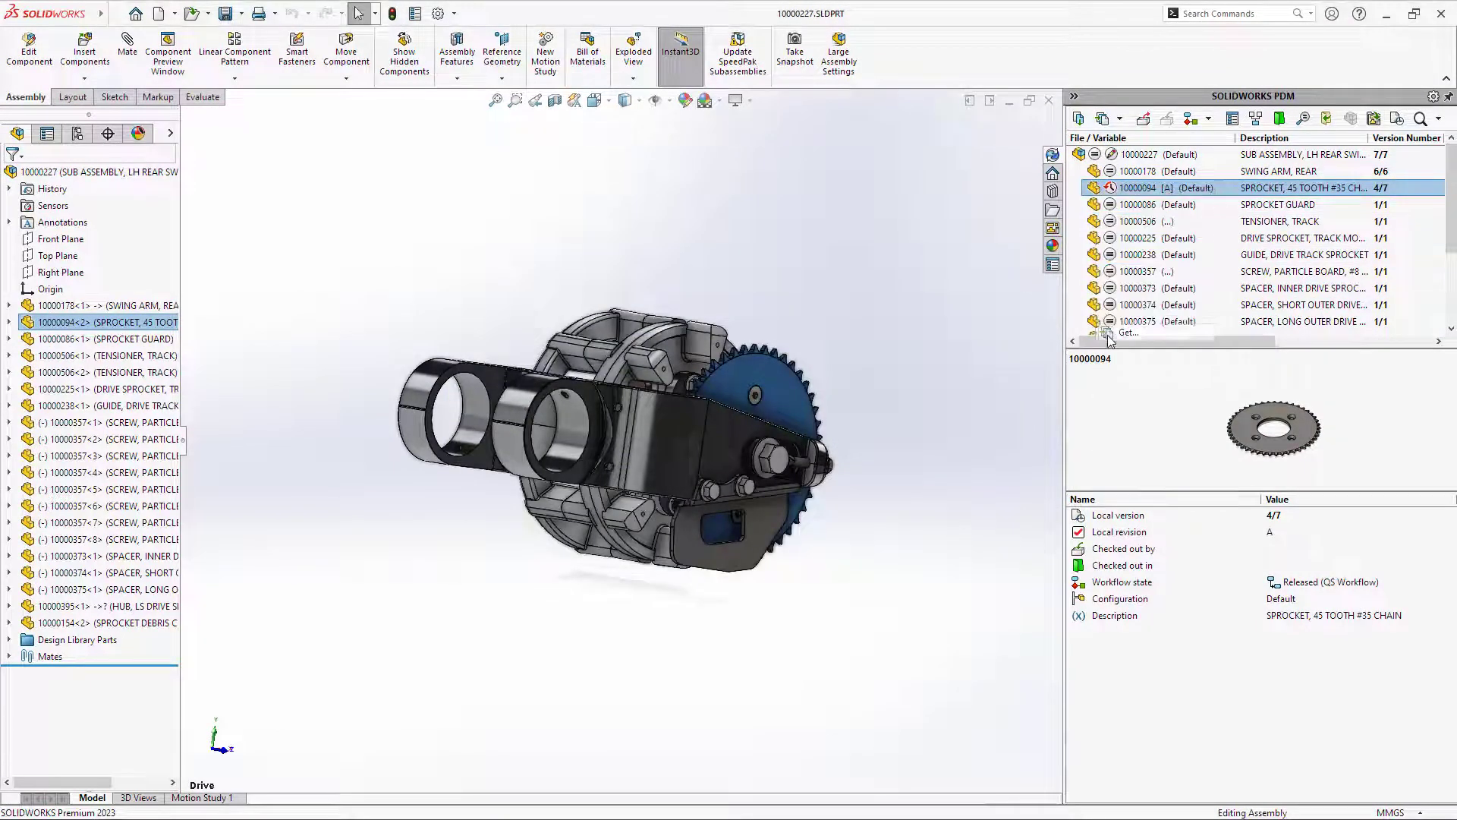
# - Get sprocket version 7 (Revision B) and view the new PDM notifications
pyautogui.click(1126, 332)
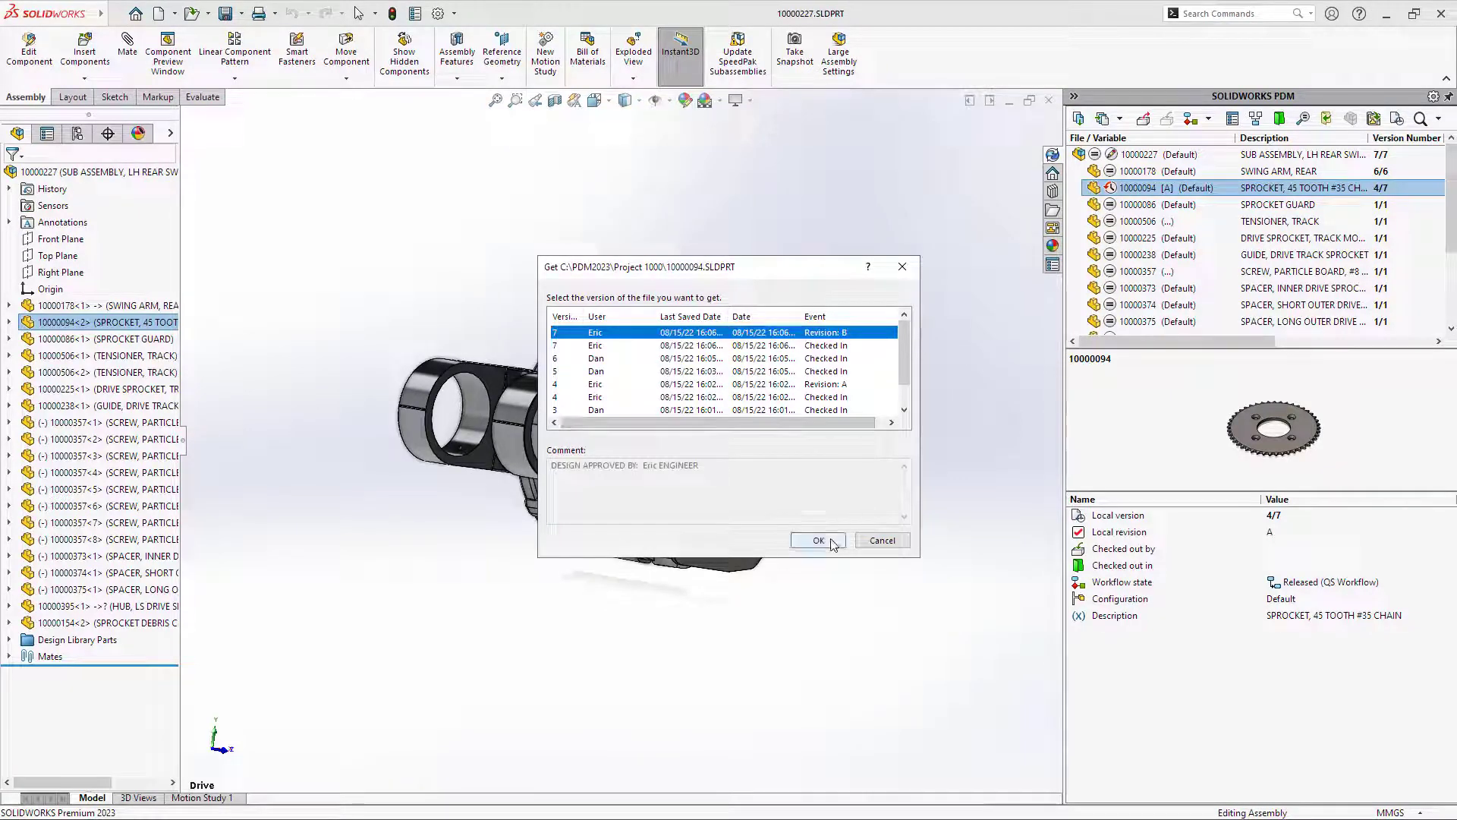
pyautogui.click(815, 540)
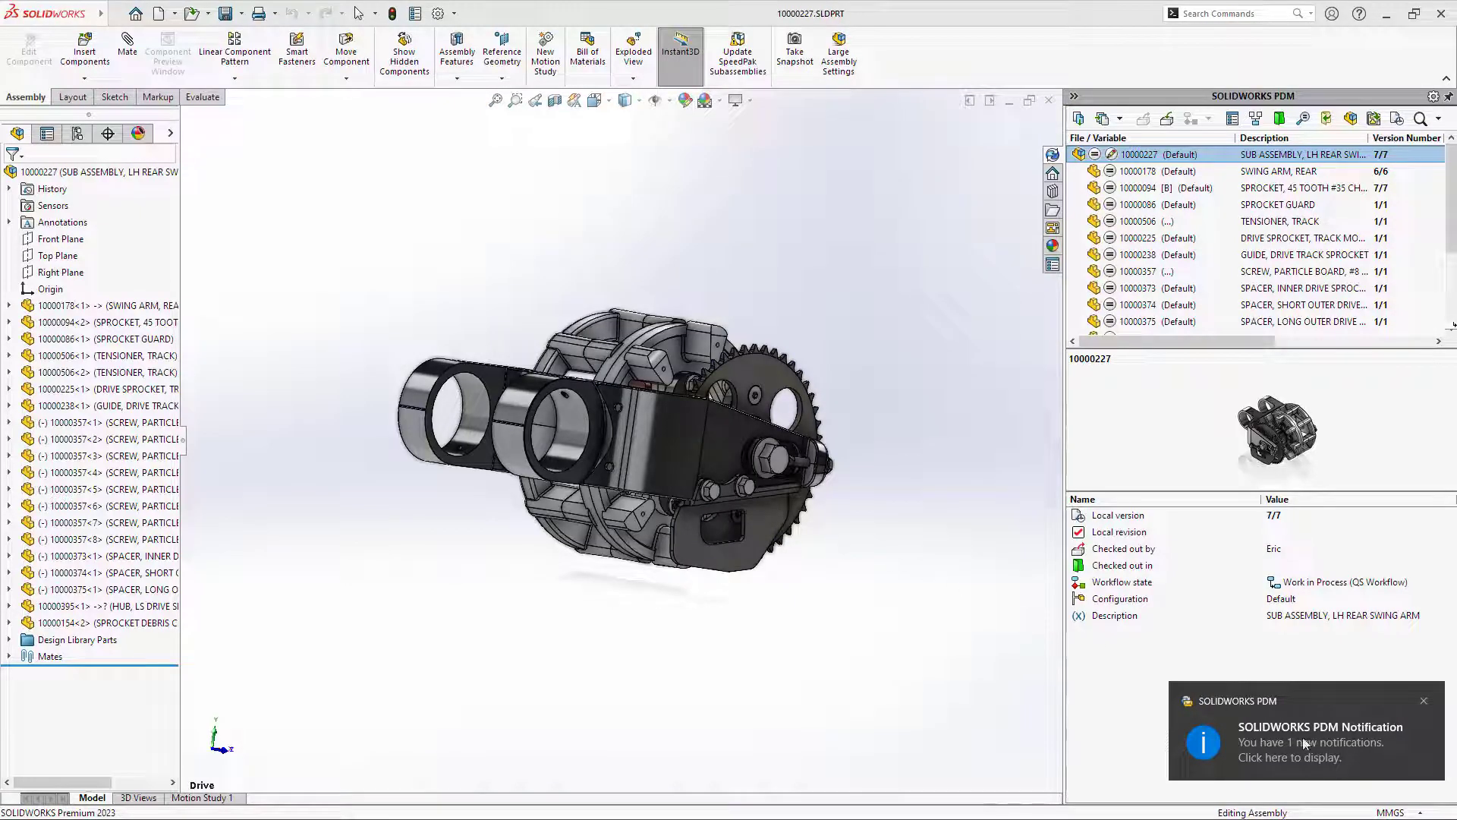
pyautogui.click(1301, 756)
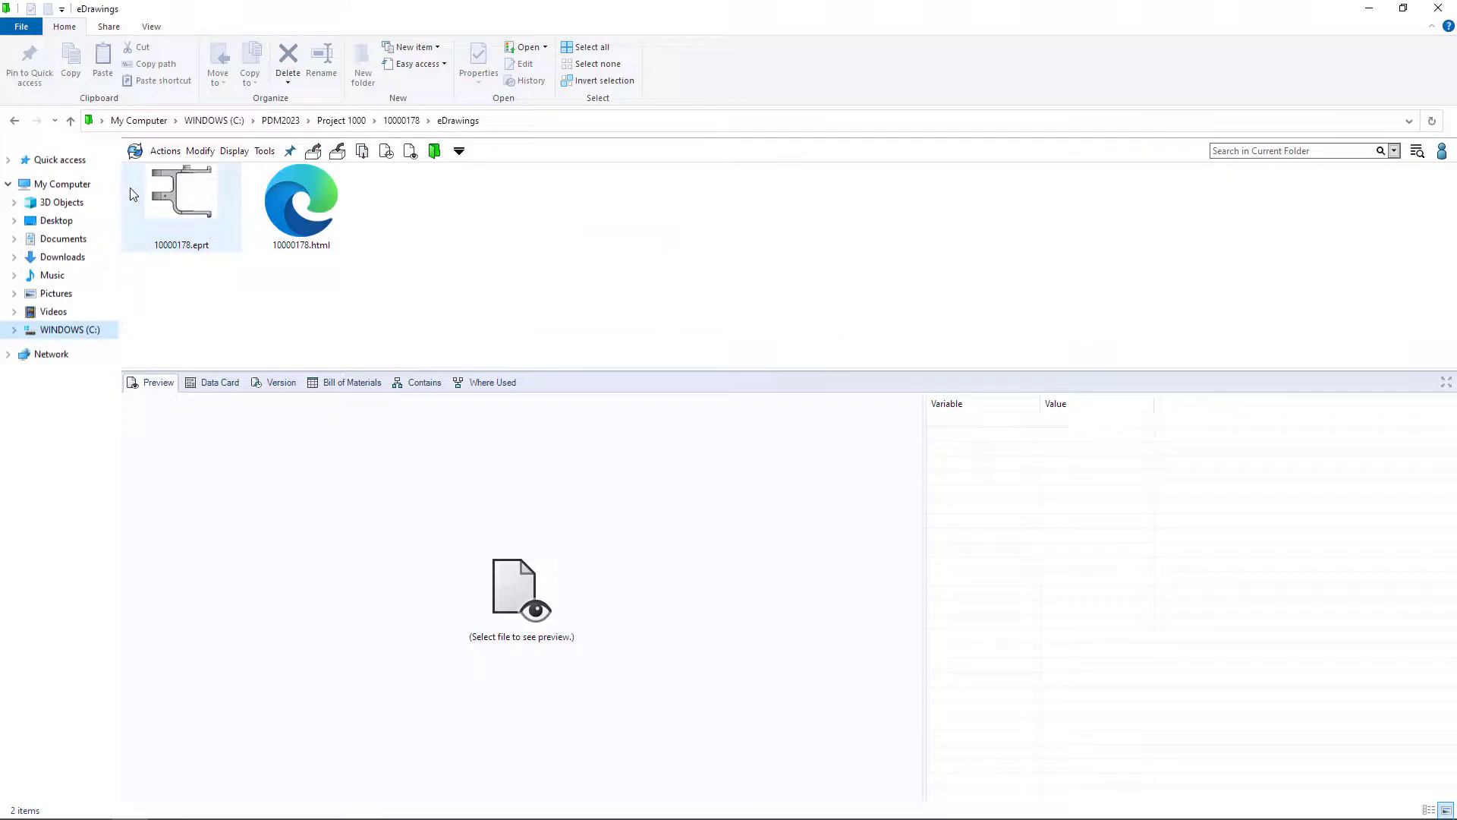
pyautogui.moveTo(148, 195)
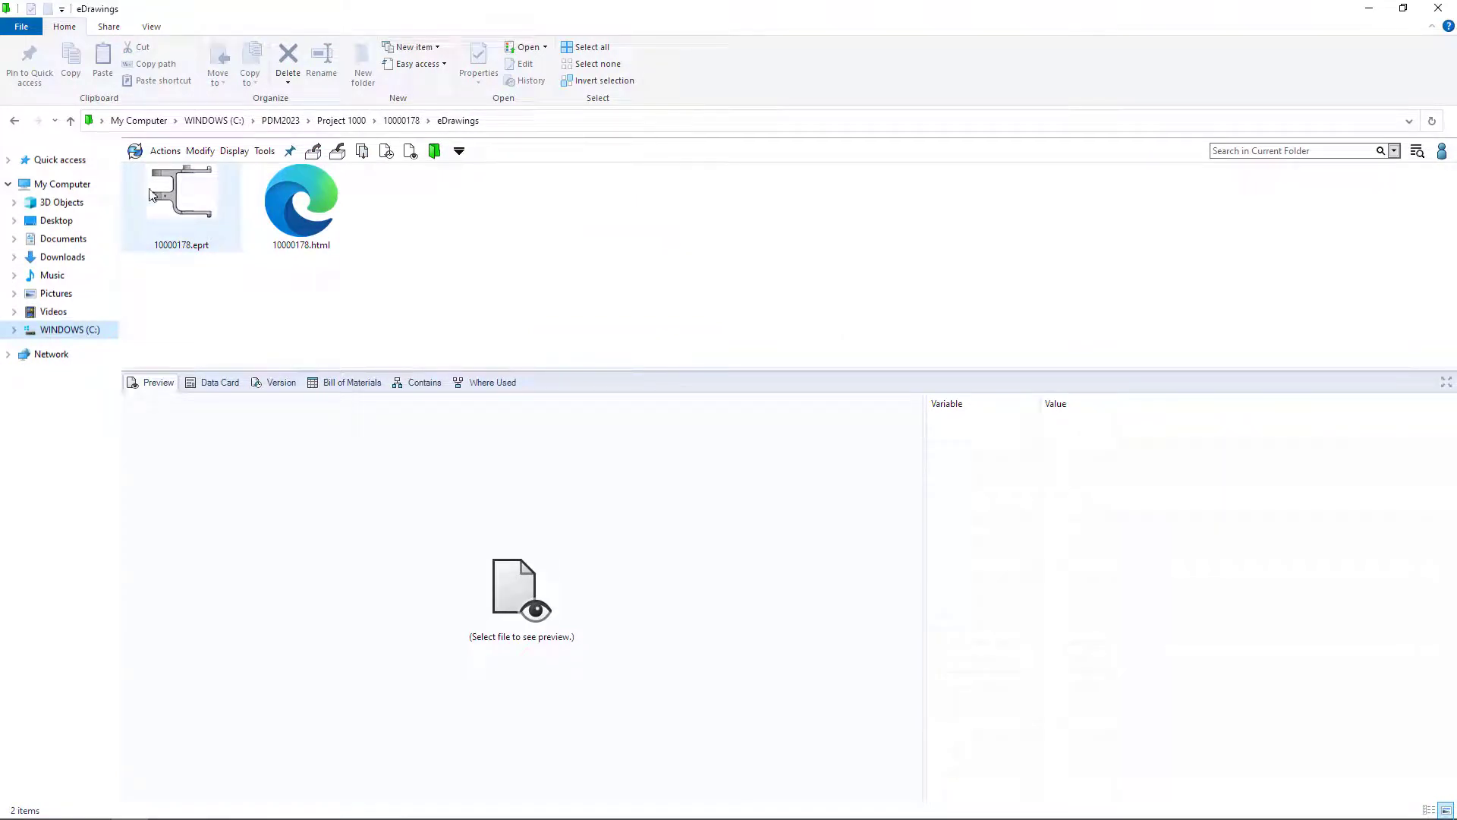
# - Select 10000178.eprt, then 10000178.html to show its eDrawings preview
pyautogui.click(301, 203)
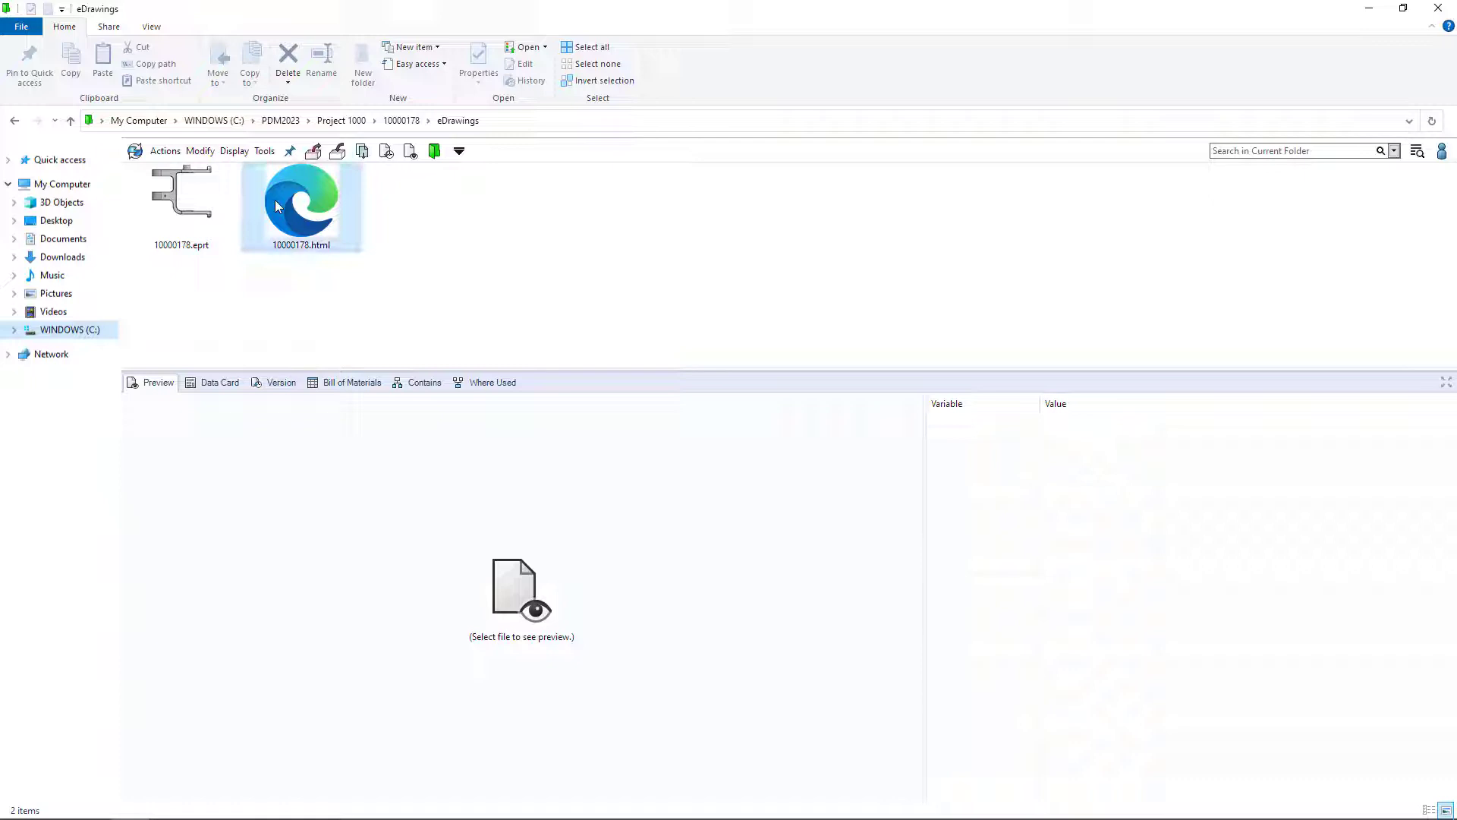
pyautogui.click(300, 198)
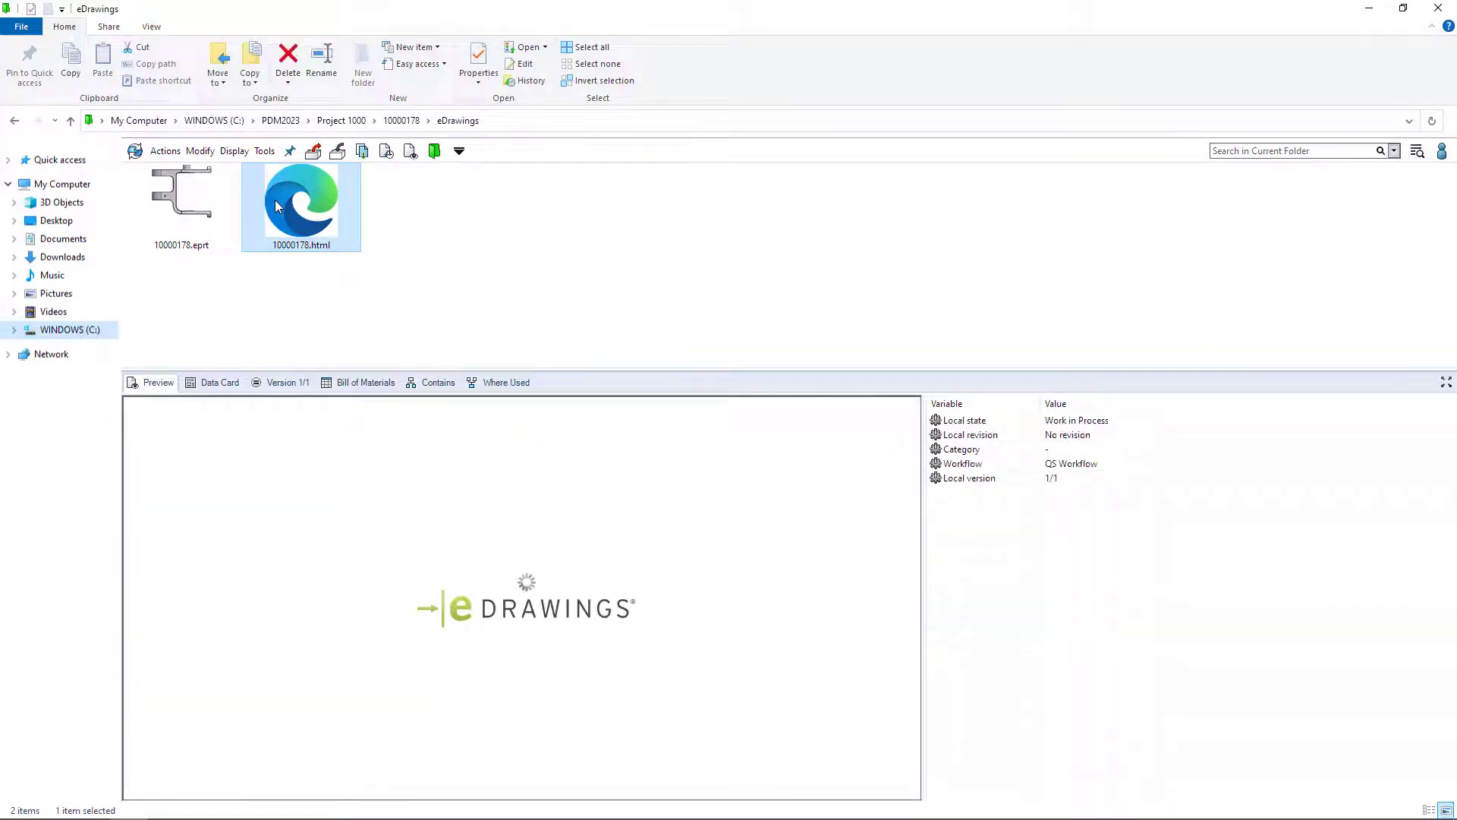
pyautogui.click(764, 416)
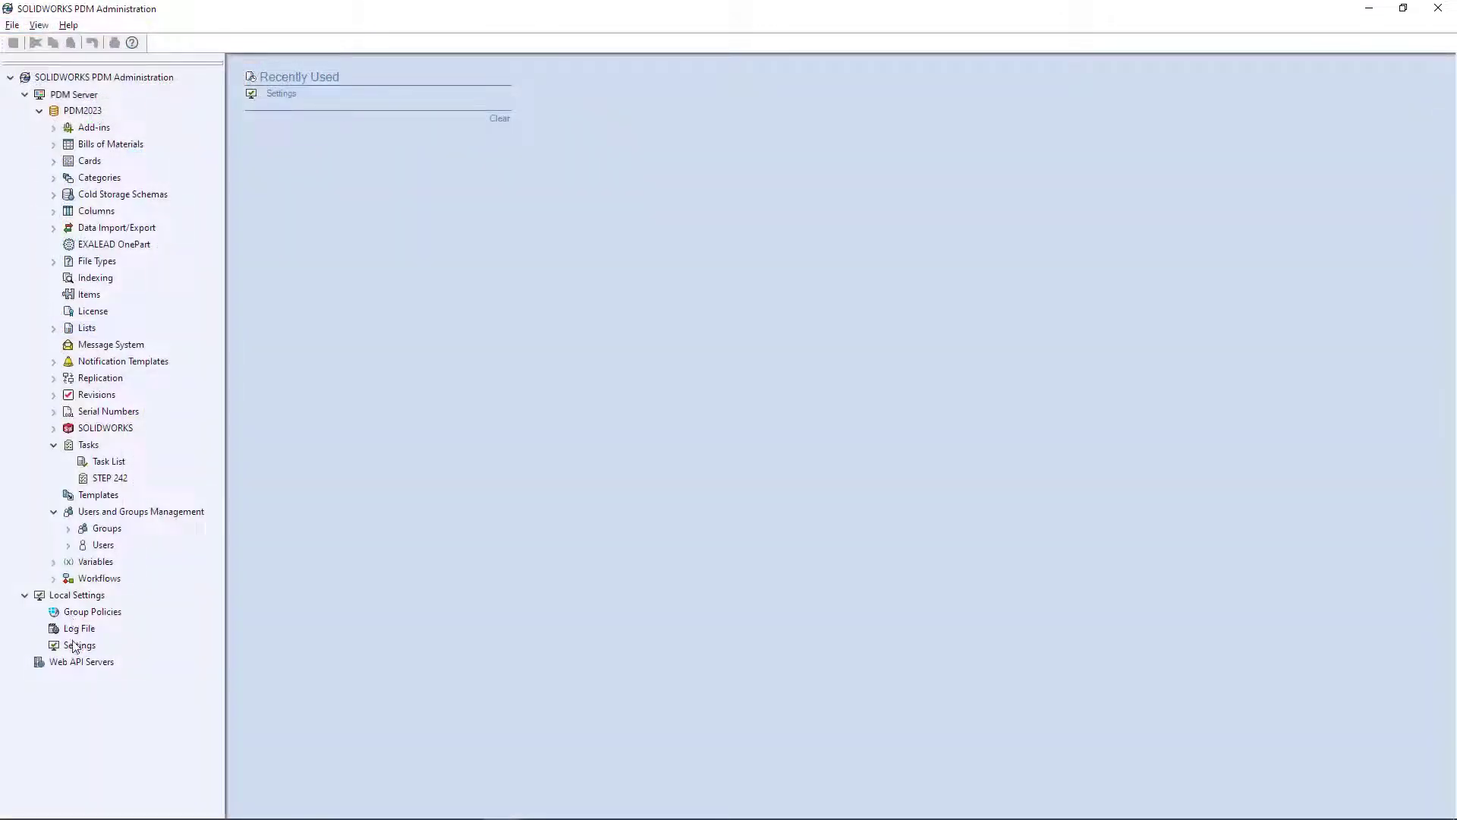
# - Turn on automatic administration login for the PDM2023 vault in Local Settings
pyautogui.doubleClick(81, 645)
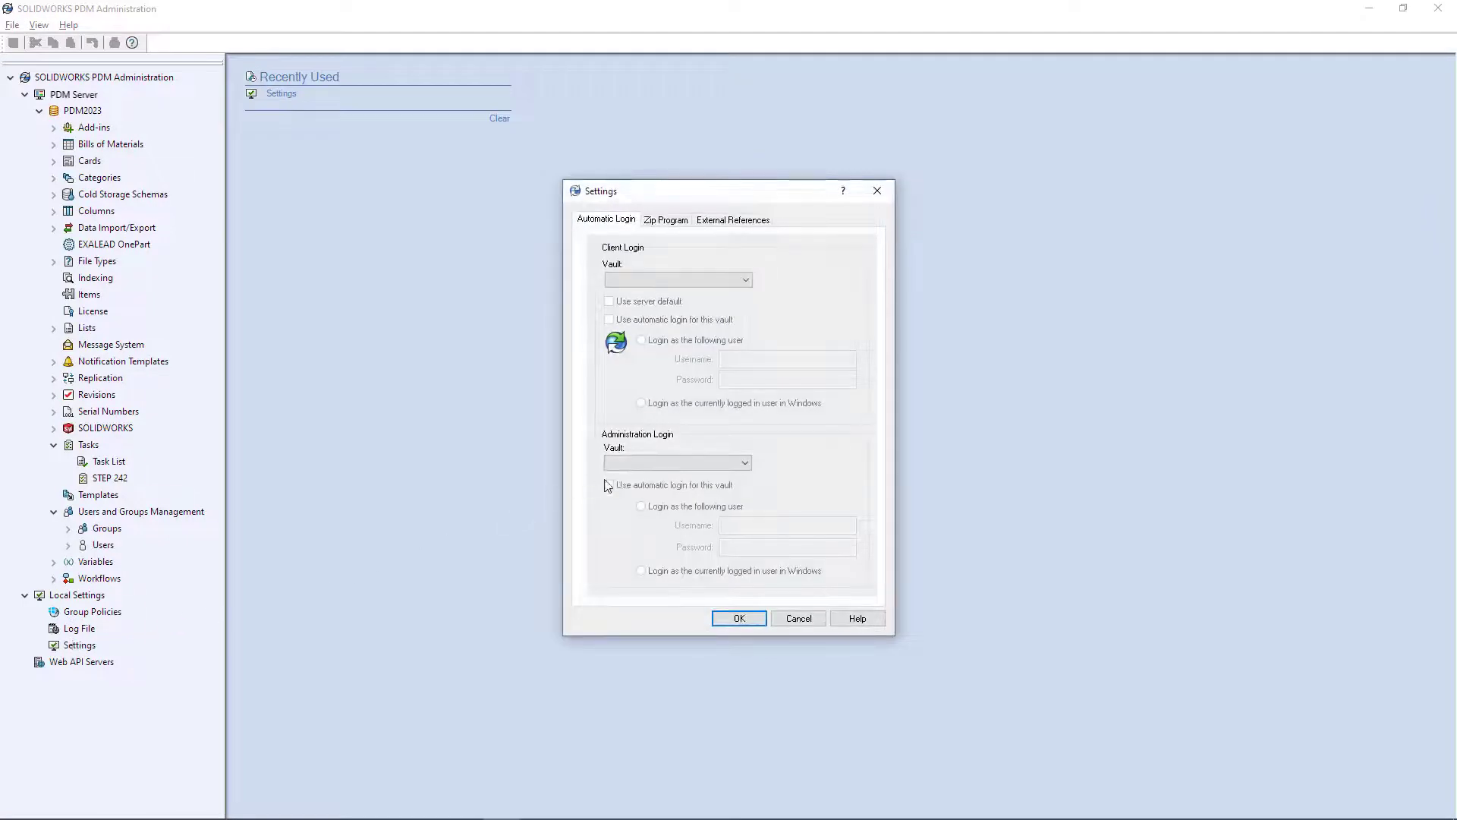
pyautogui.click(676, 462)
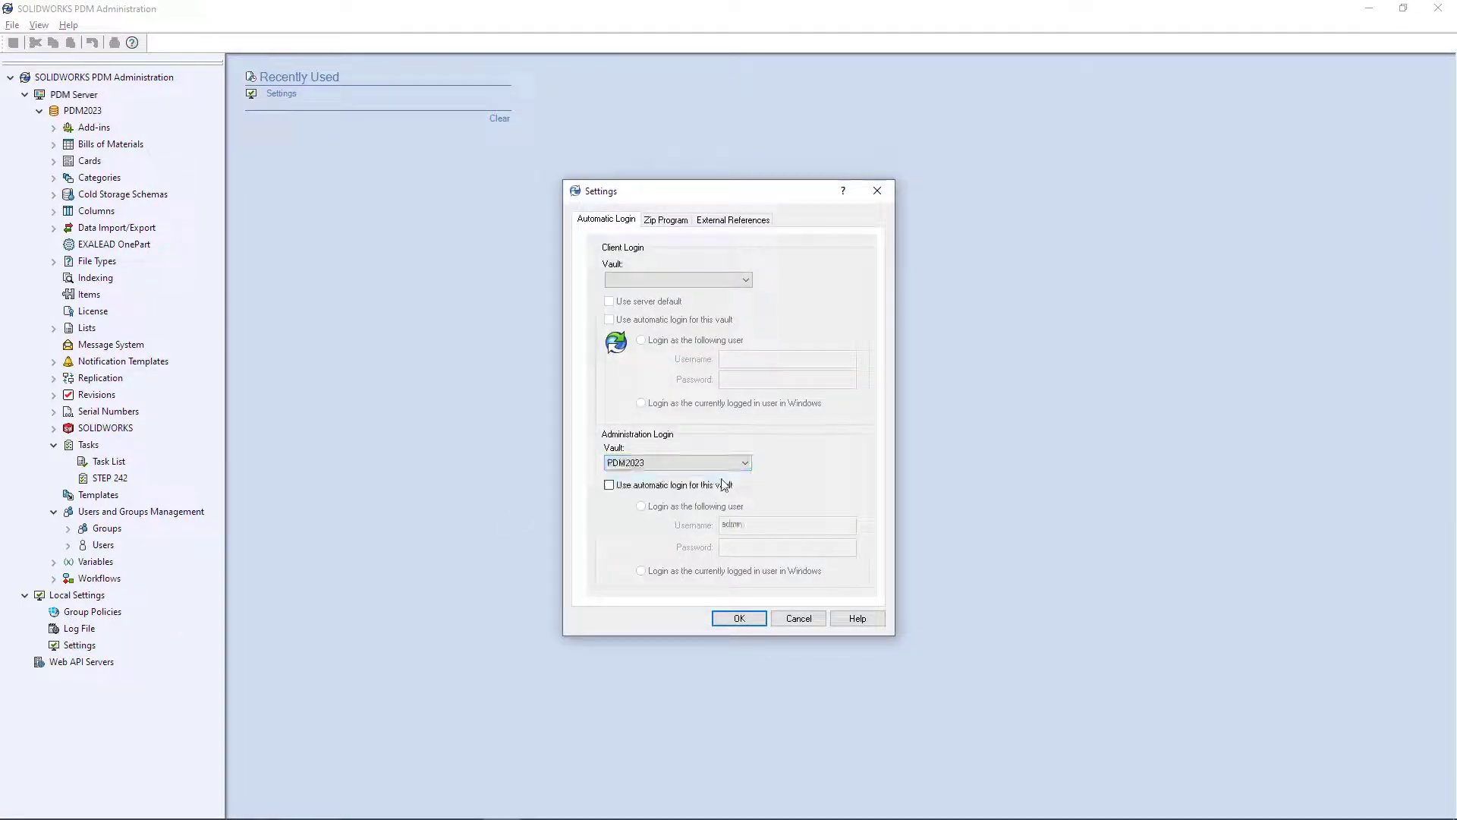
pyautogui.click(609, 484)
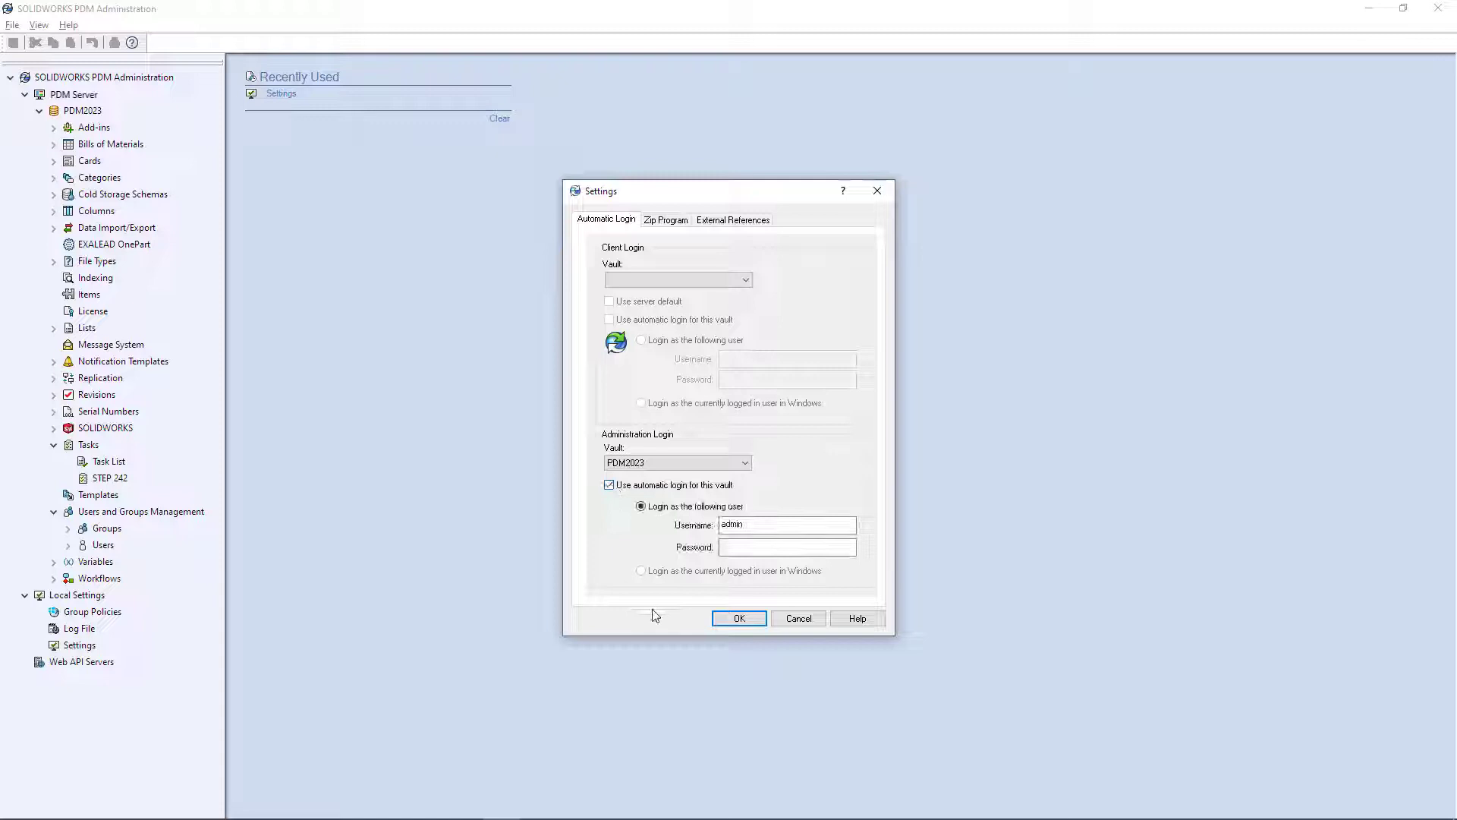
pyautogui.click(737, 618)
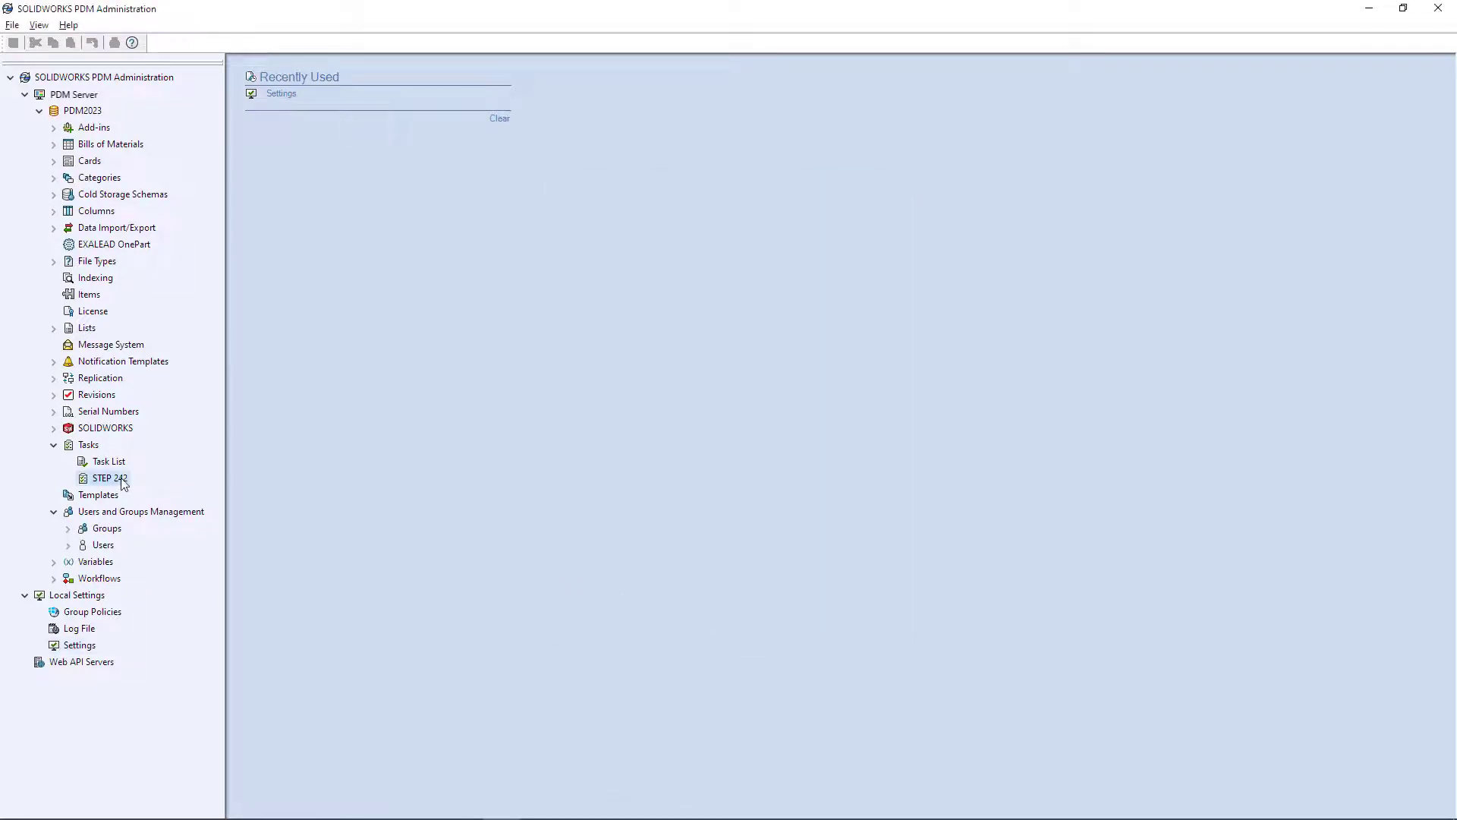
# - Review the STEP 242 task's execution method, then close its properties
pyautogui.doubleClick(110, 477)
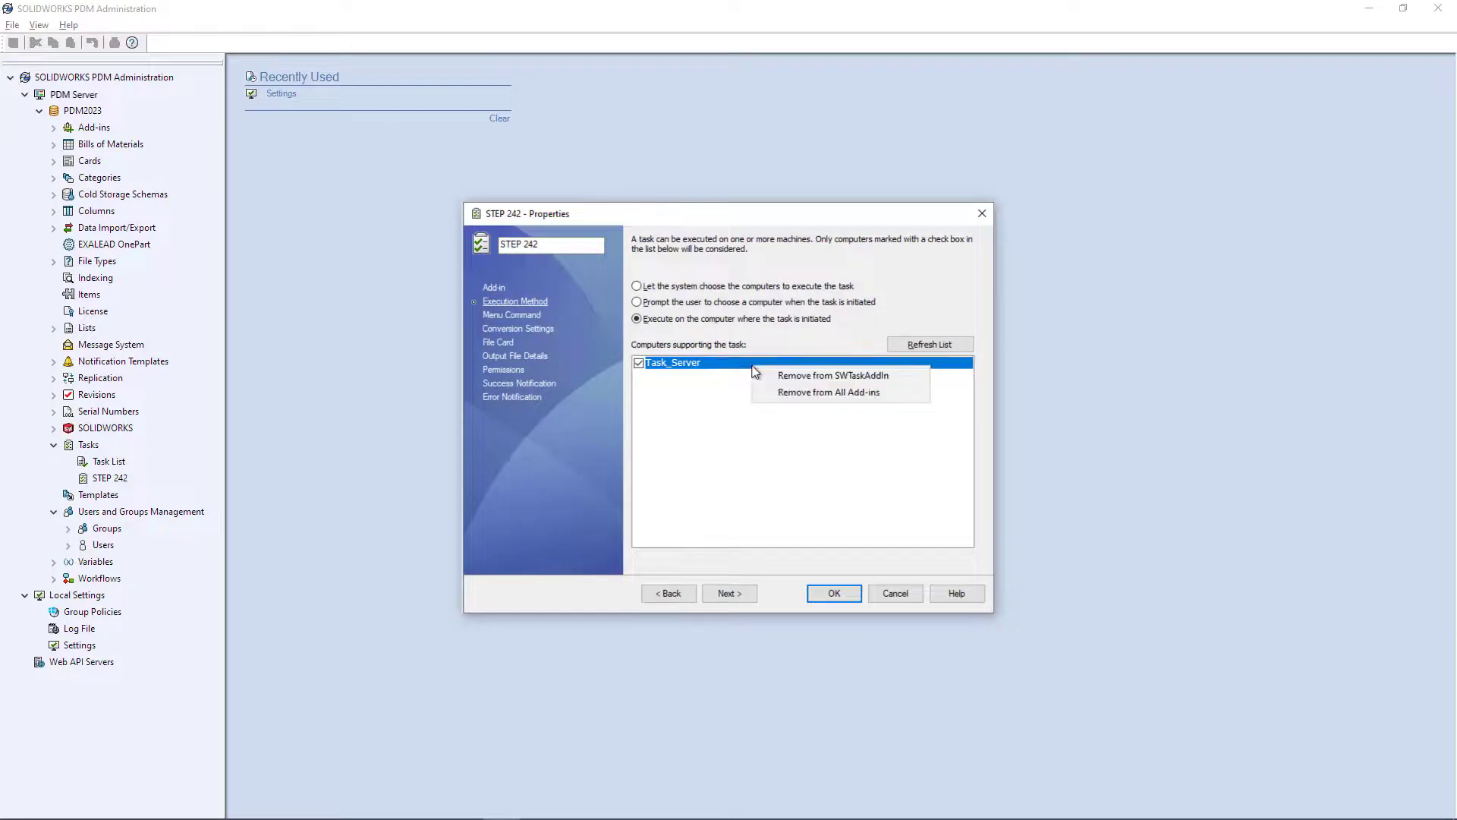
pyautogui.click(780, 480)
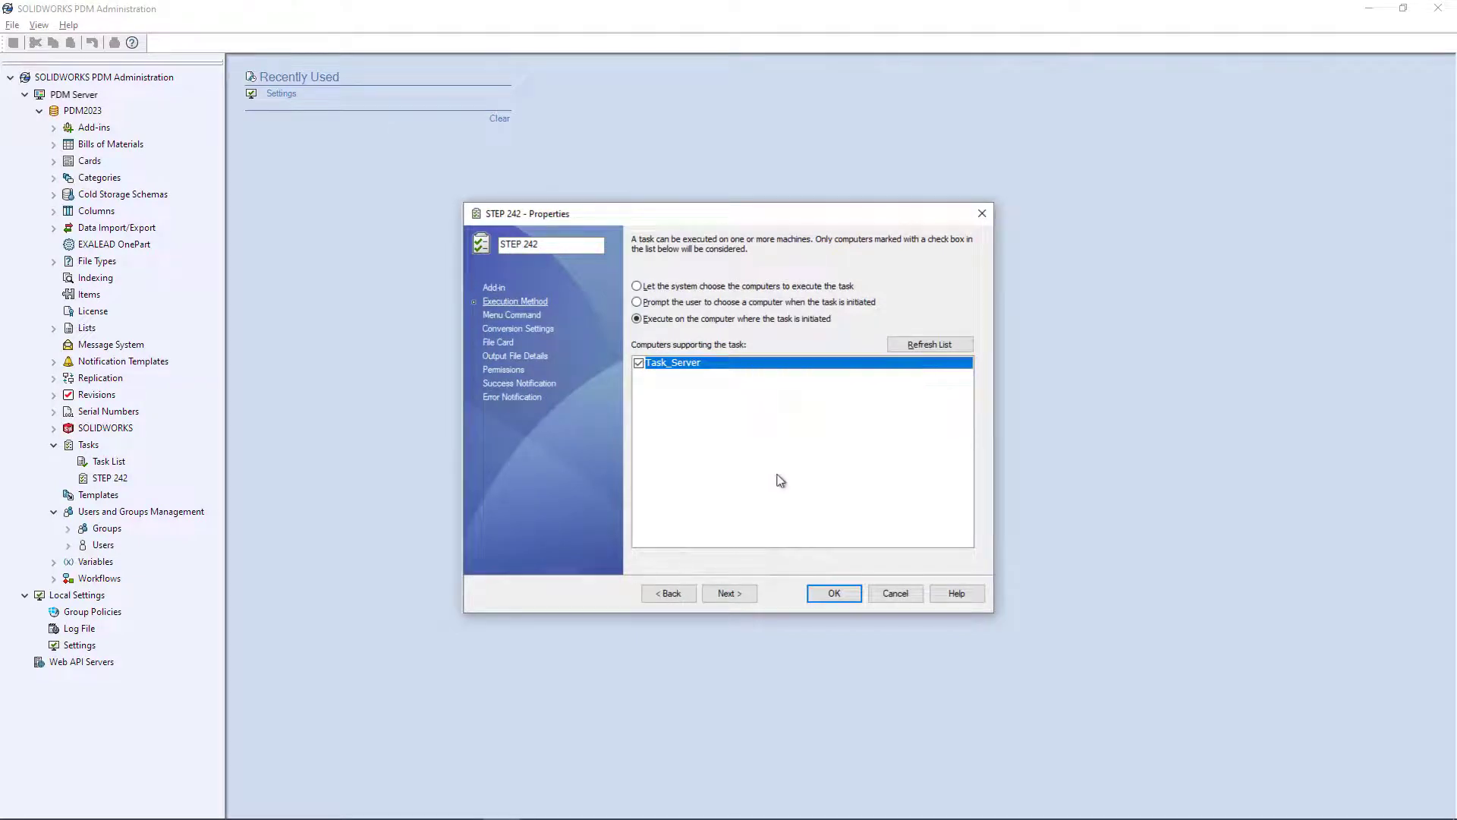
pyautogui.click(832, 592)
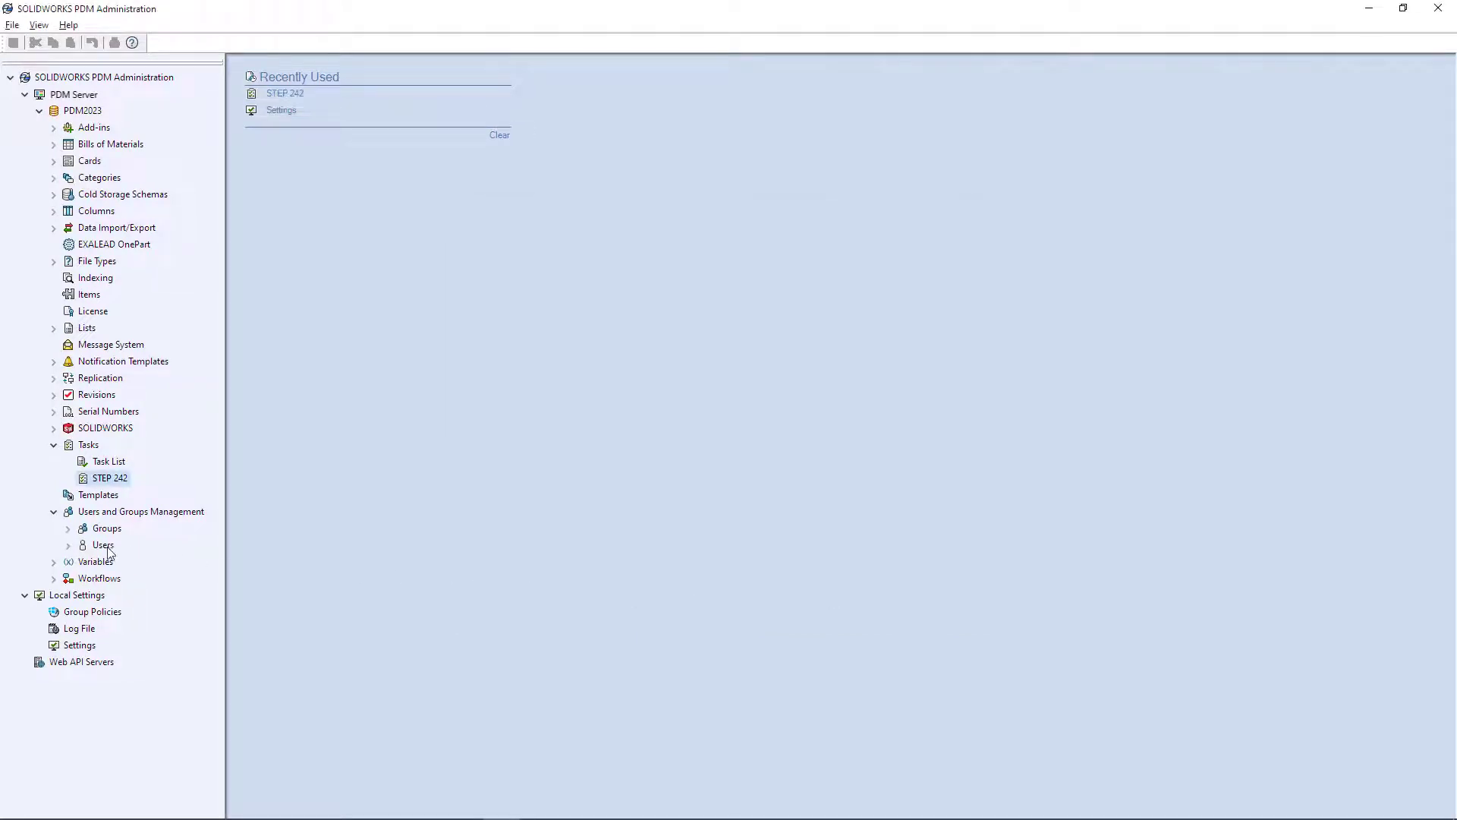
# - Show PDM2023's Users list, where Debbie and Sam are refused login
pyautogui.click(103, 544)
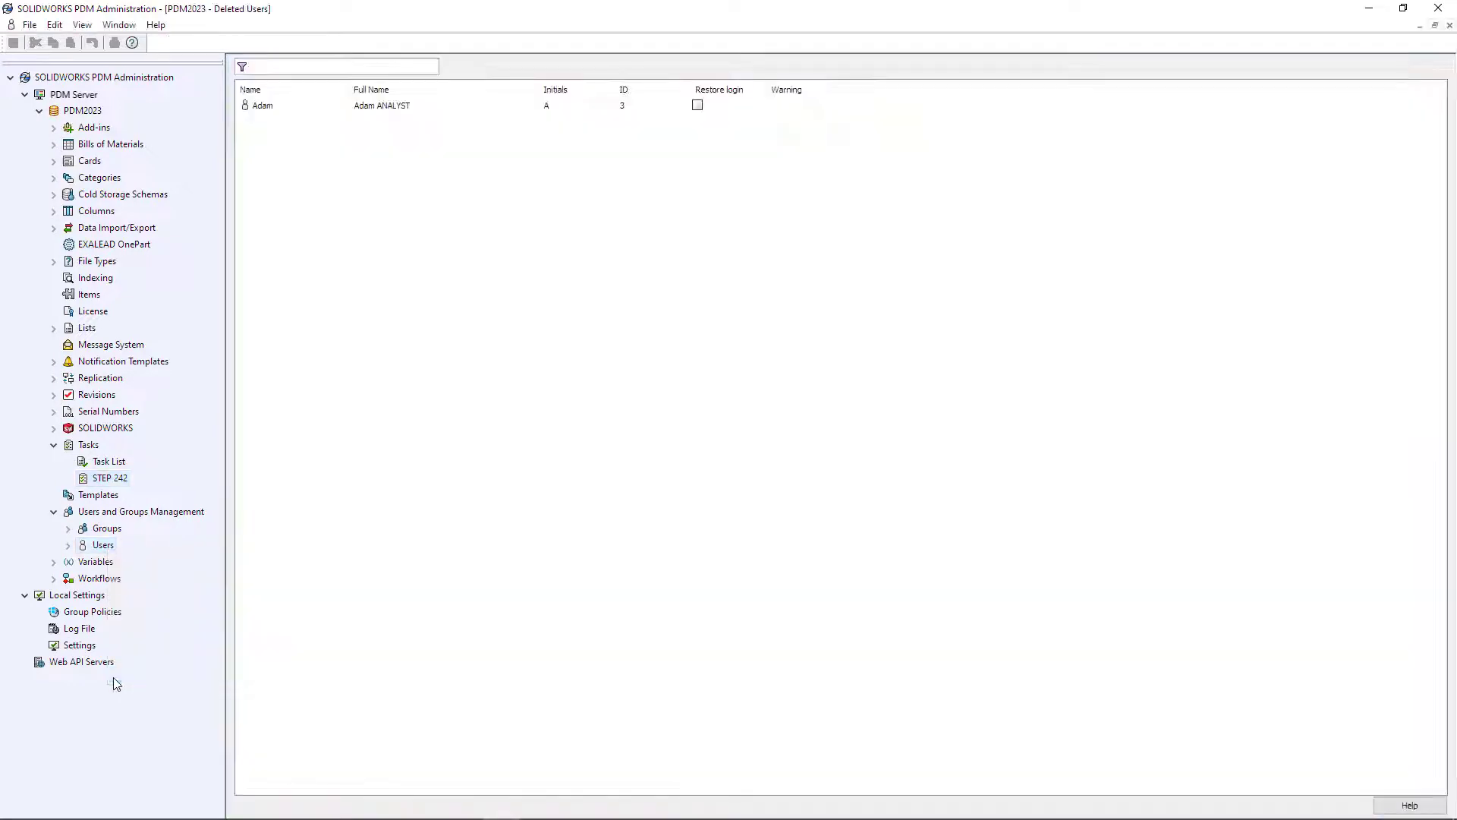
pyautogui.click(697, 104)
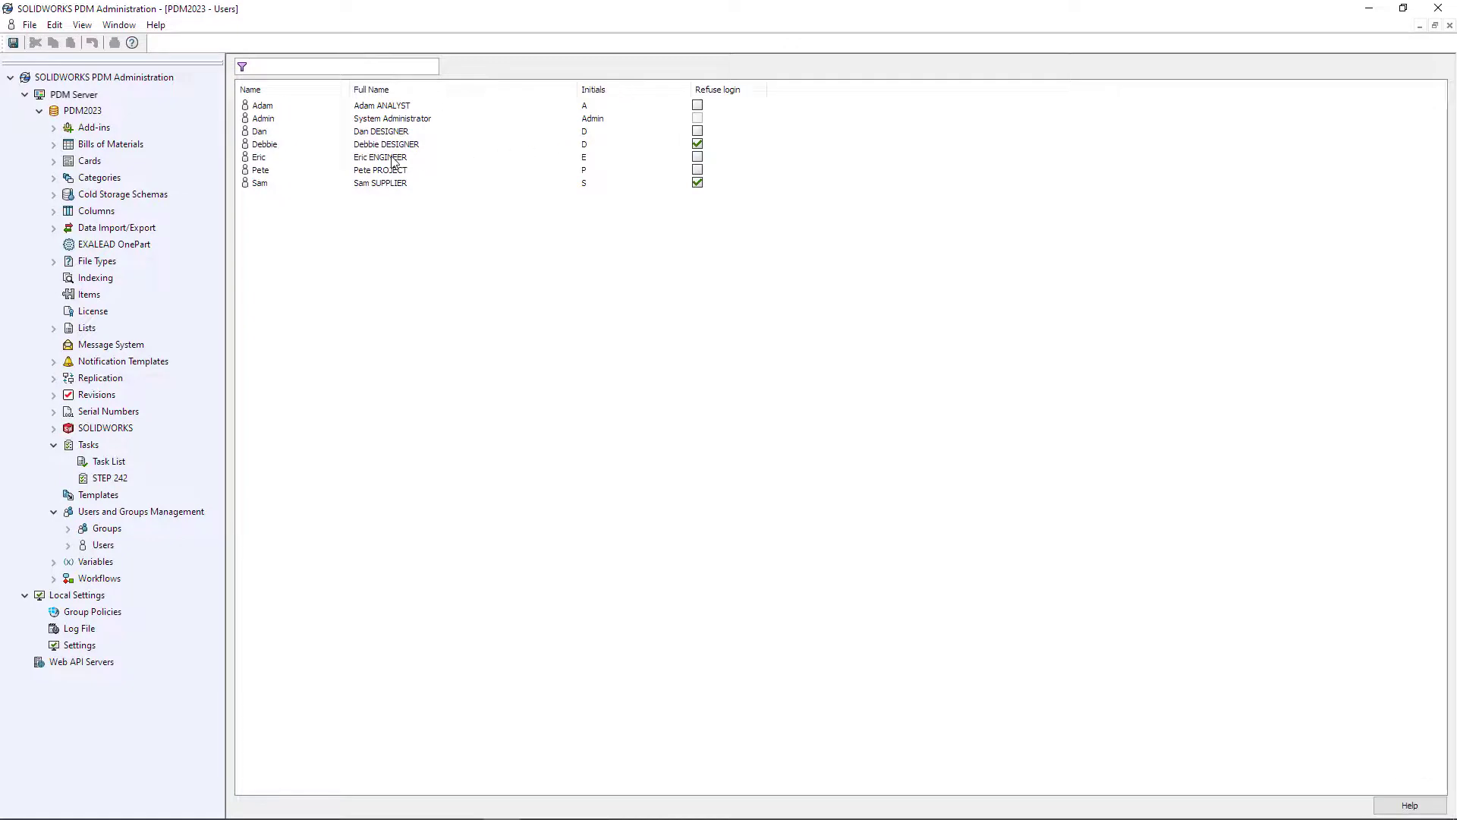
# - Check which groups grant the engineer user's folder permissions, such as Add or rename file
pyautogui.doubleClick(258, 157)
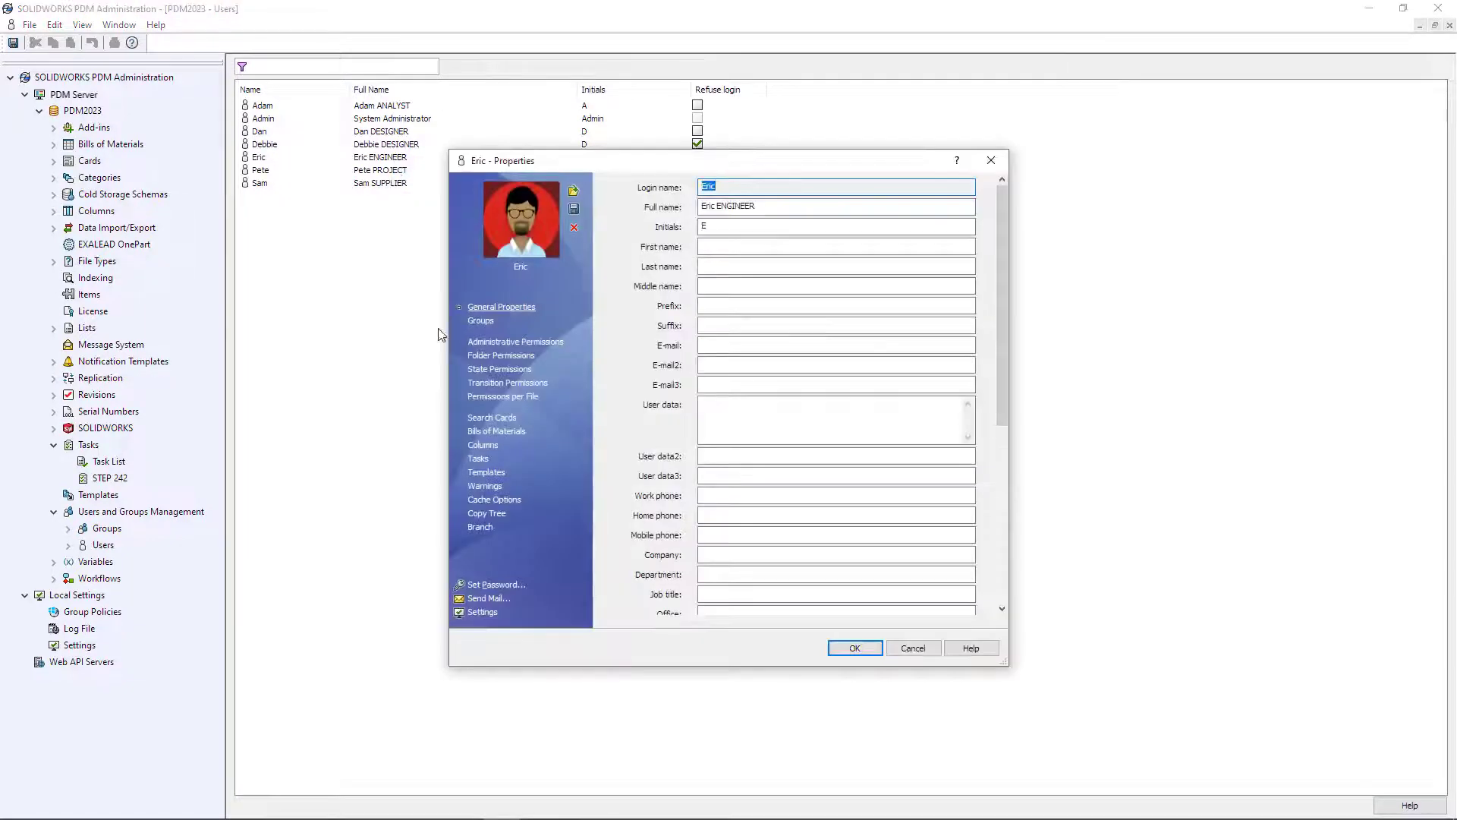
pyautogui.click(501, 355)
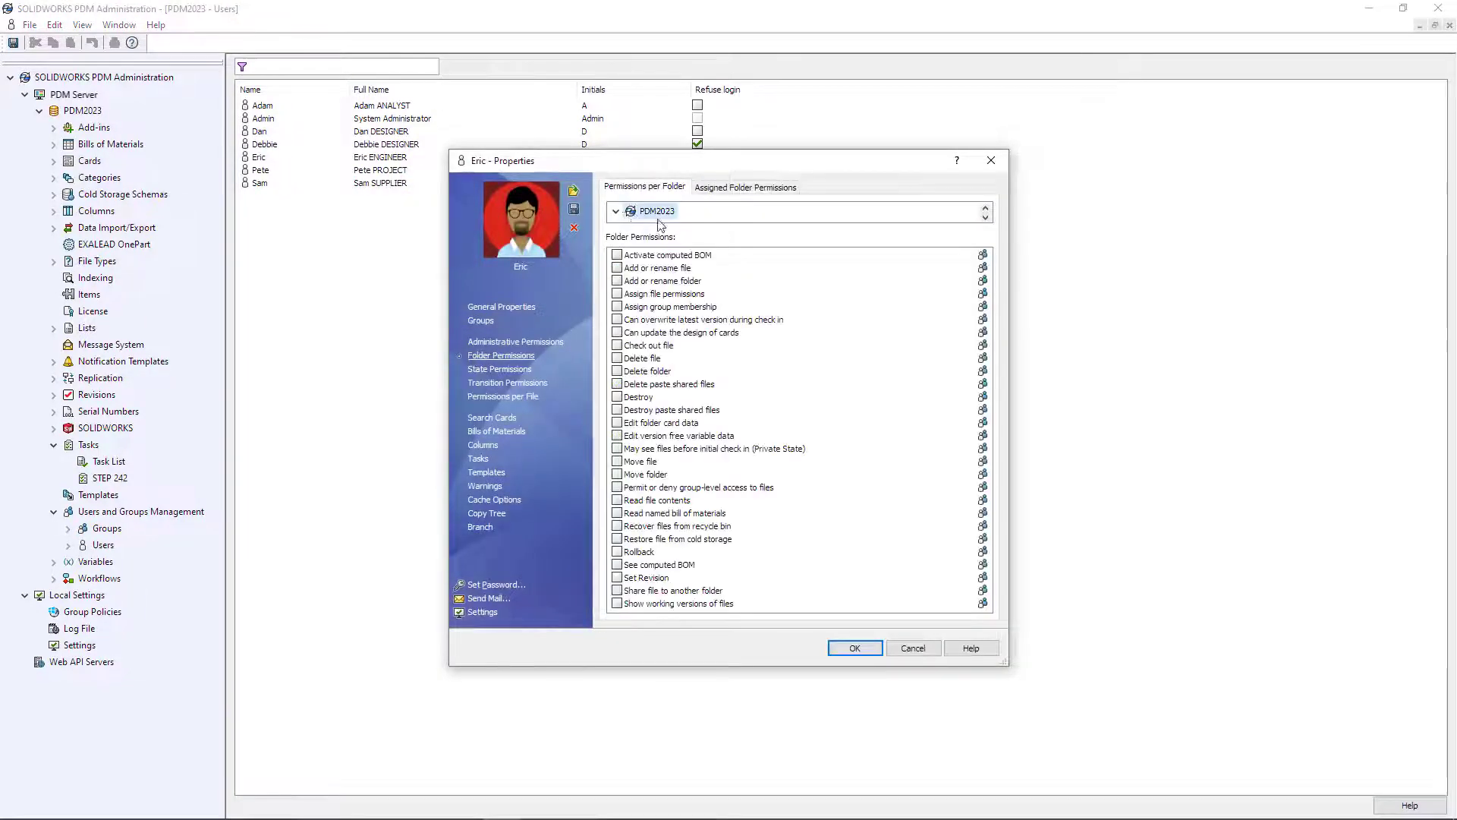
pyautogui.click(982, 268)
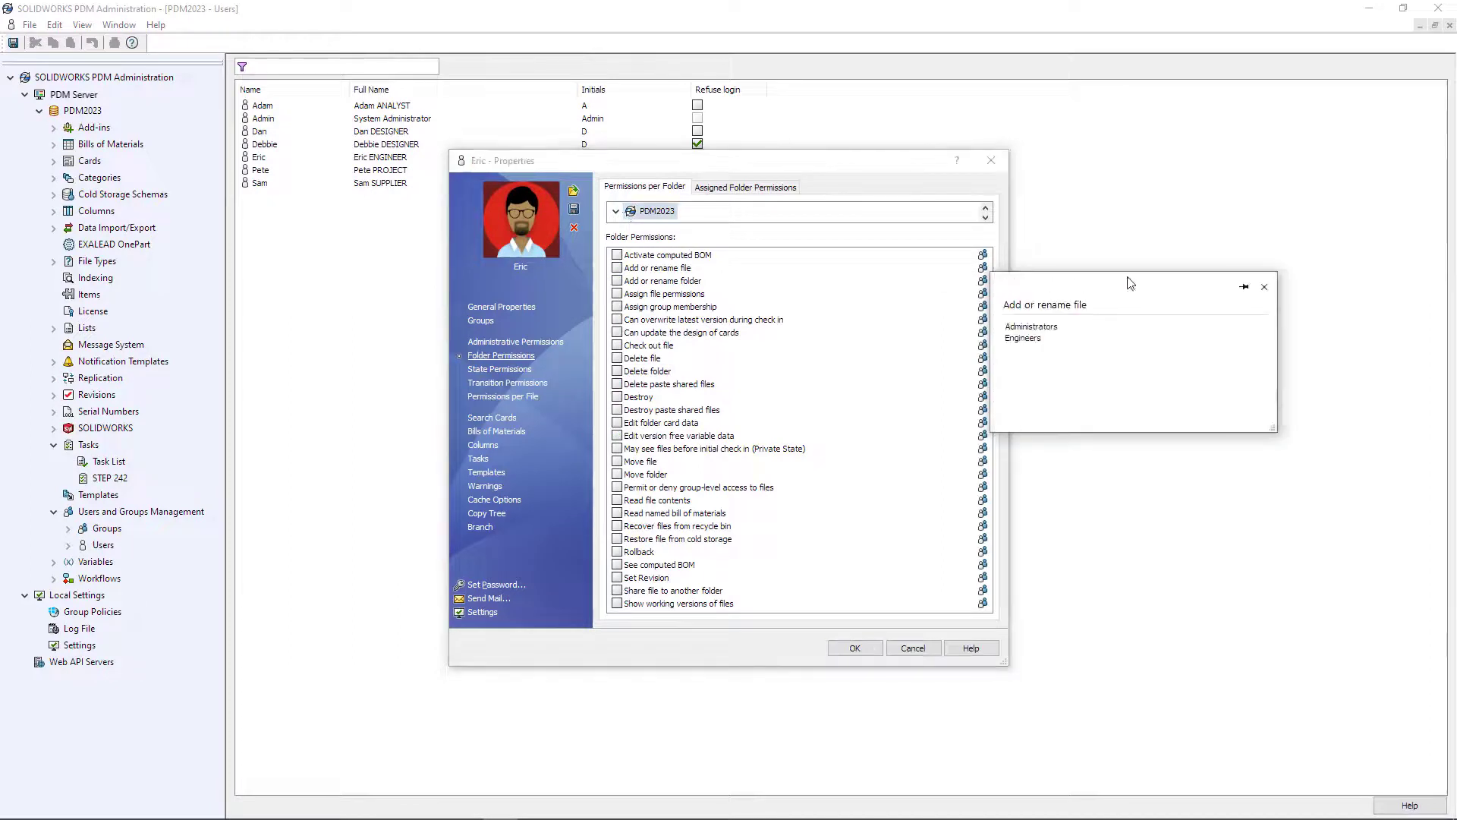
pyautogui.moveTo(1069, 388)
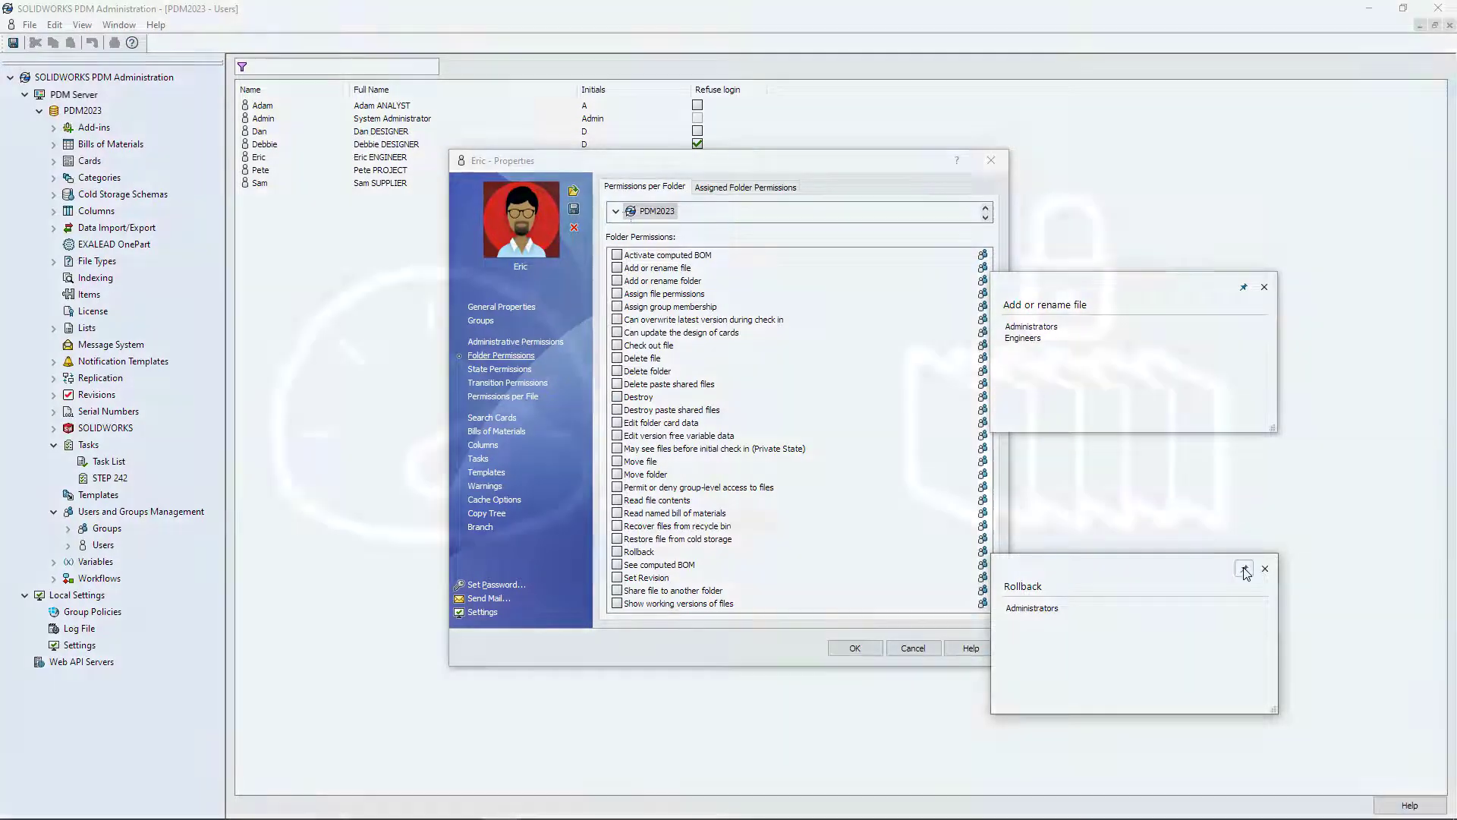
# - Open the PDM2023 vault's properties and view its logging operations
pyautogui.rightClick(82, 110)
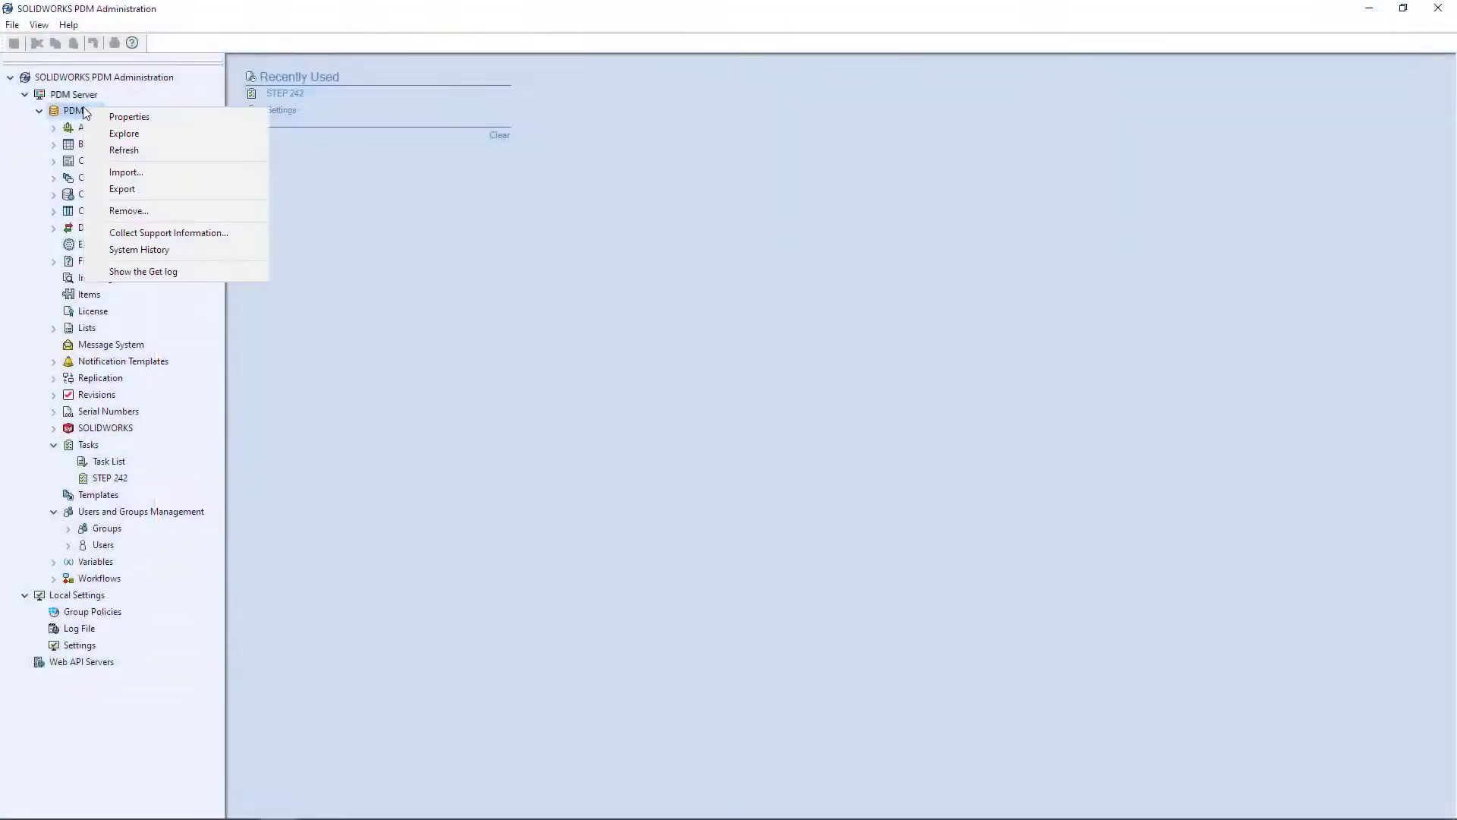
pyautogui.click(129, 116)
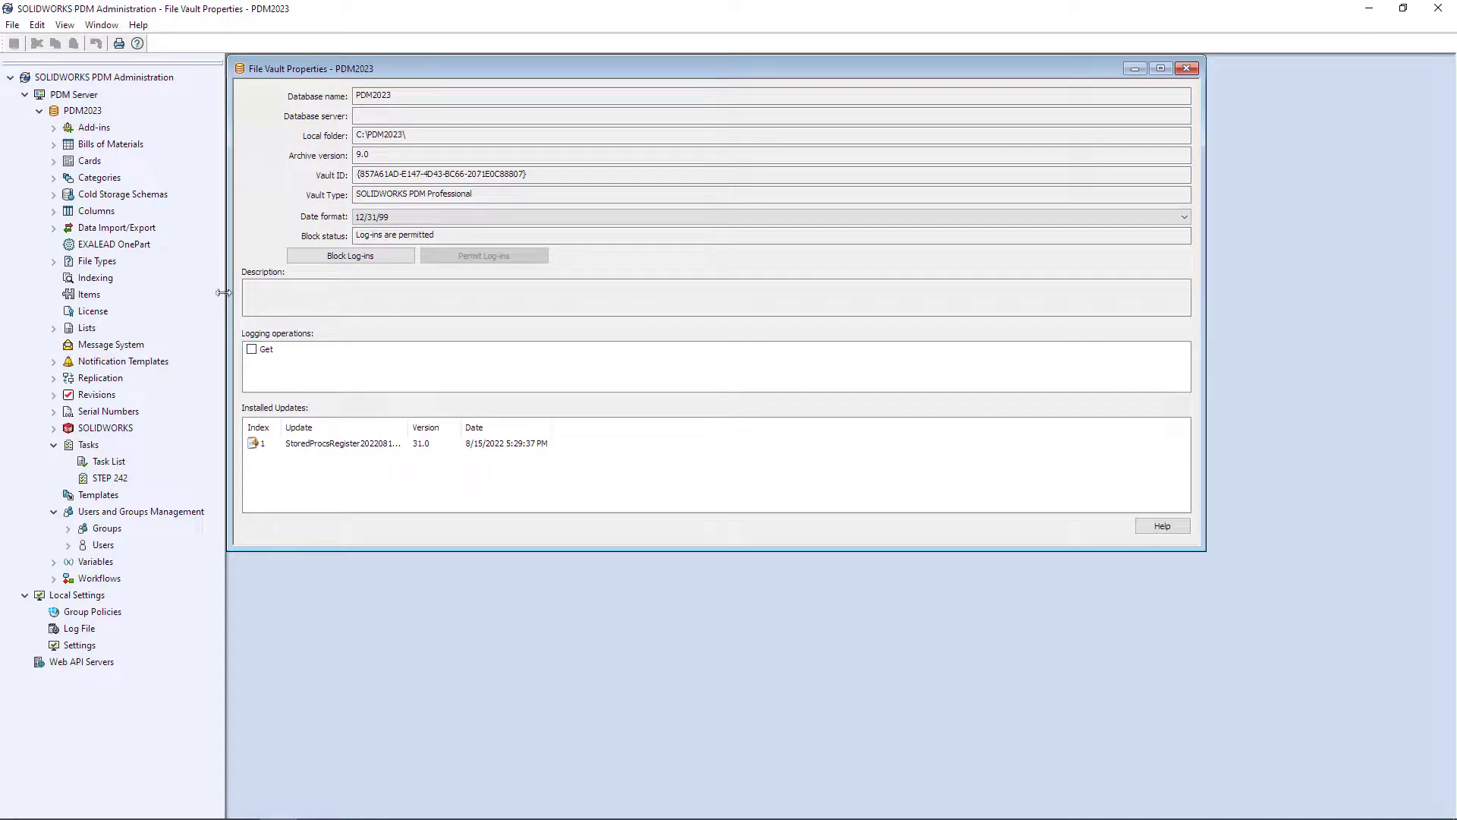
pyautogui.click(252, 348)
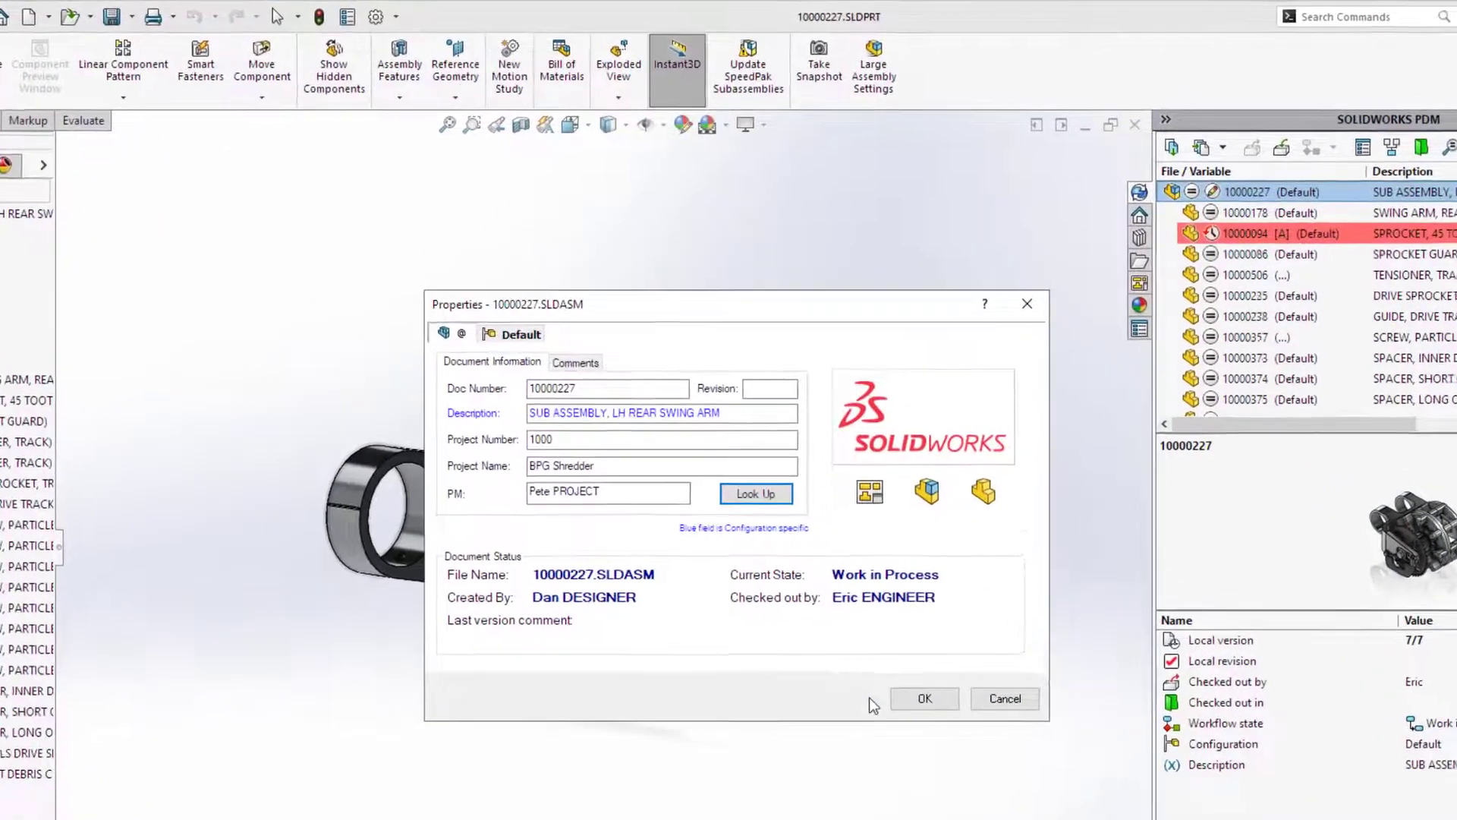
pyautogui.click(923, 698)
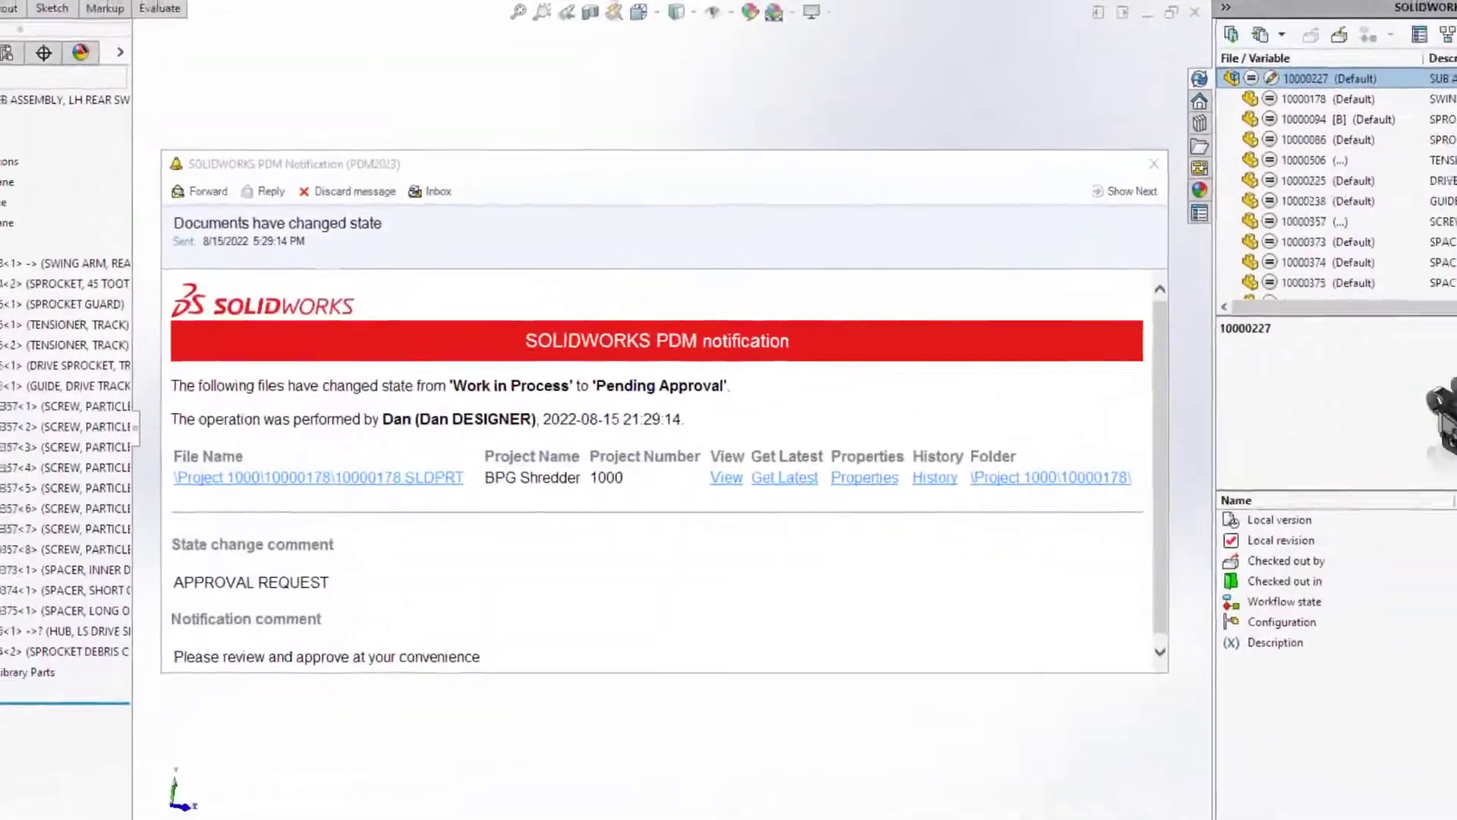